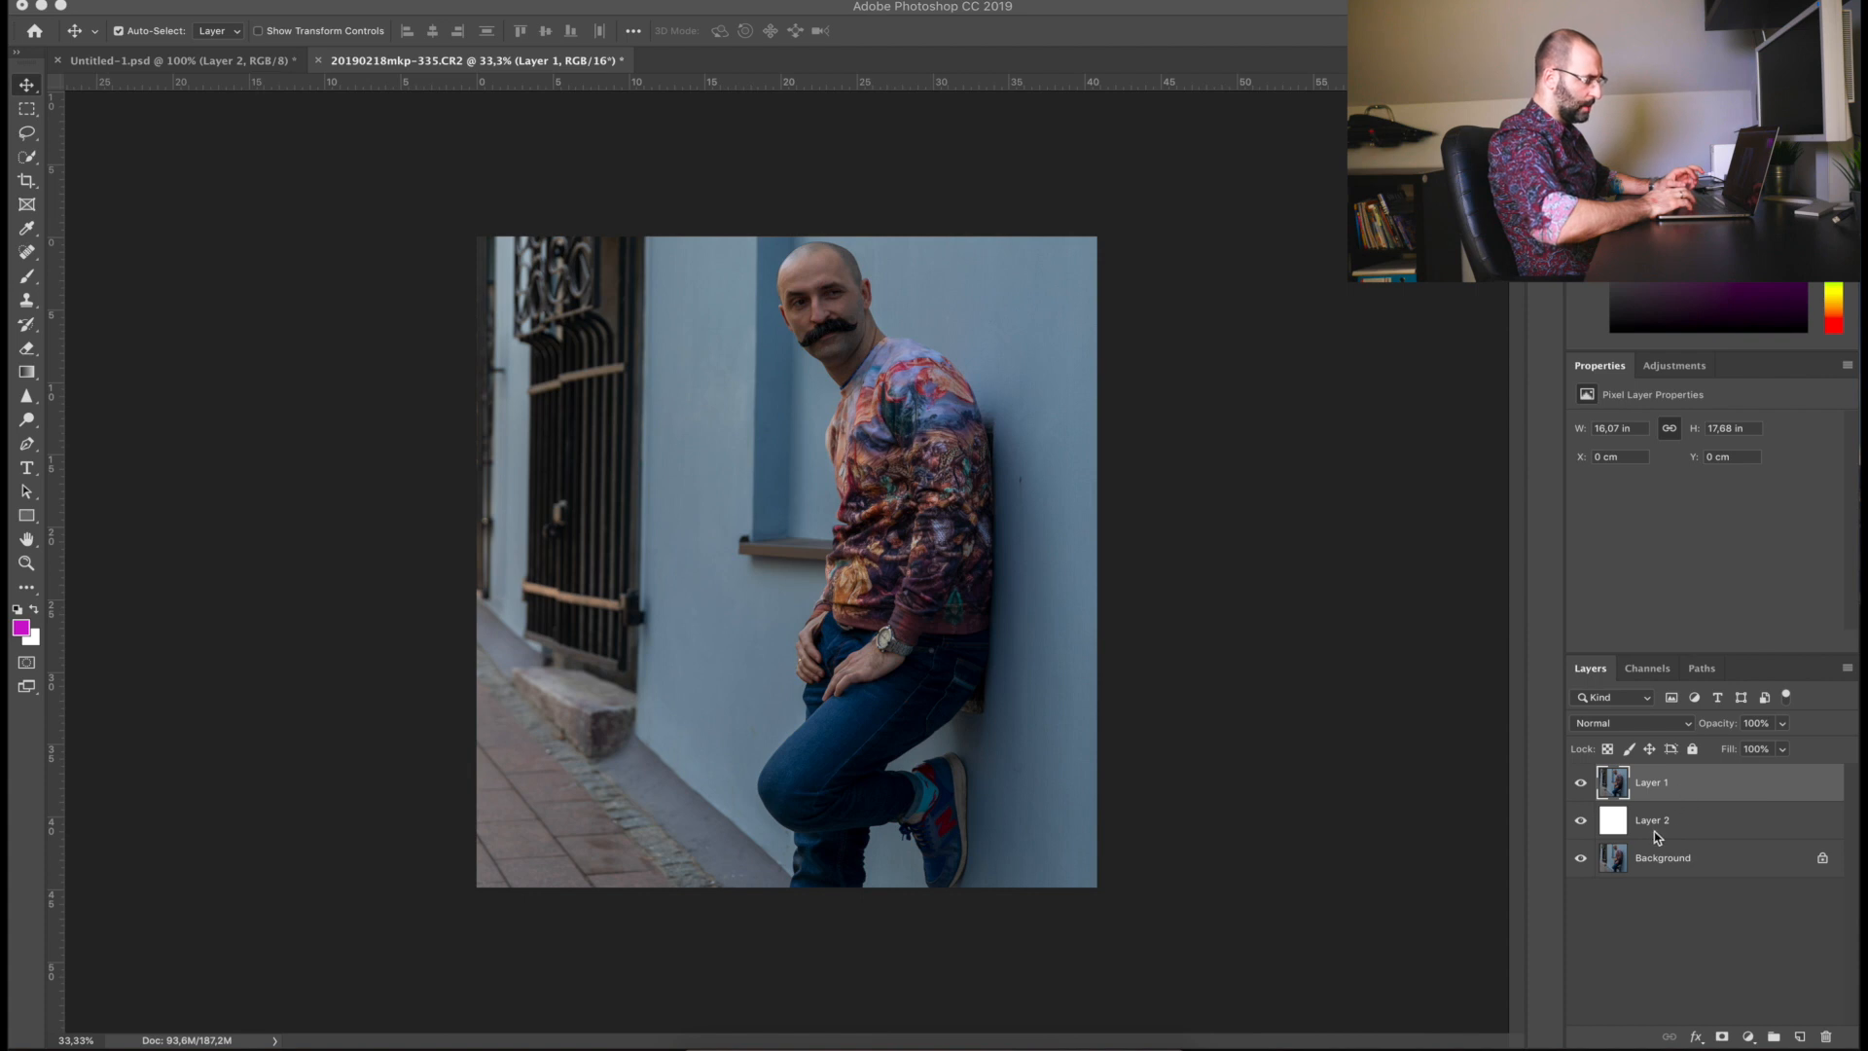
Step: Check the white layer by toggling the photo's visibility, then select the subject for masking
{"action": "left_click", "coordinate": [1580, 782]}
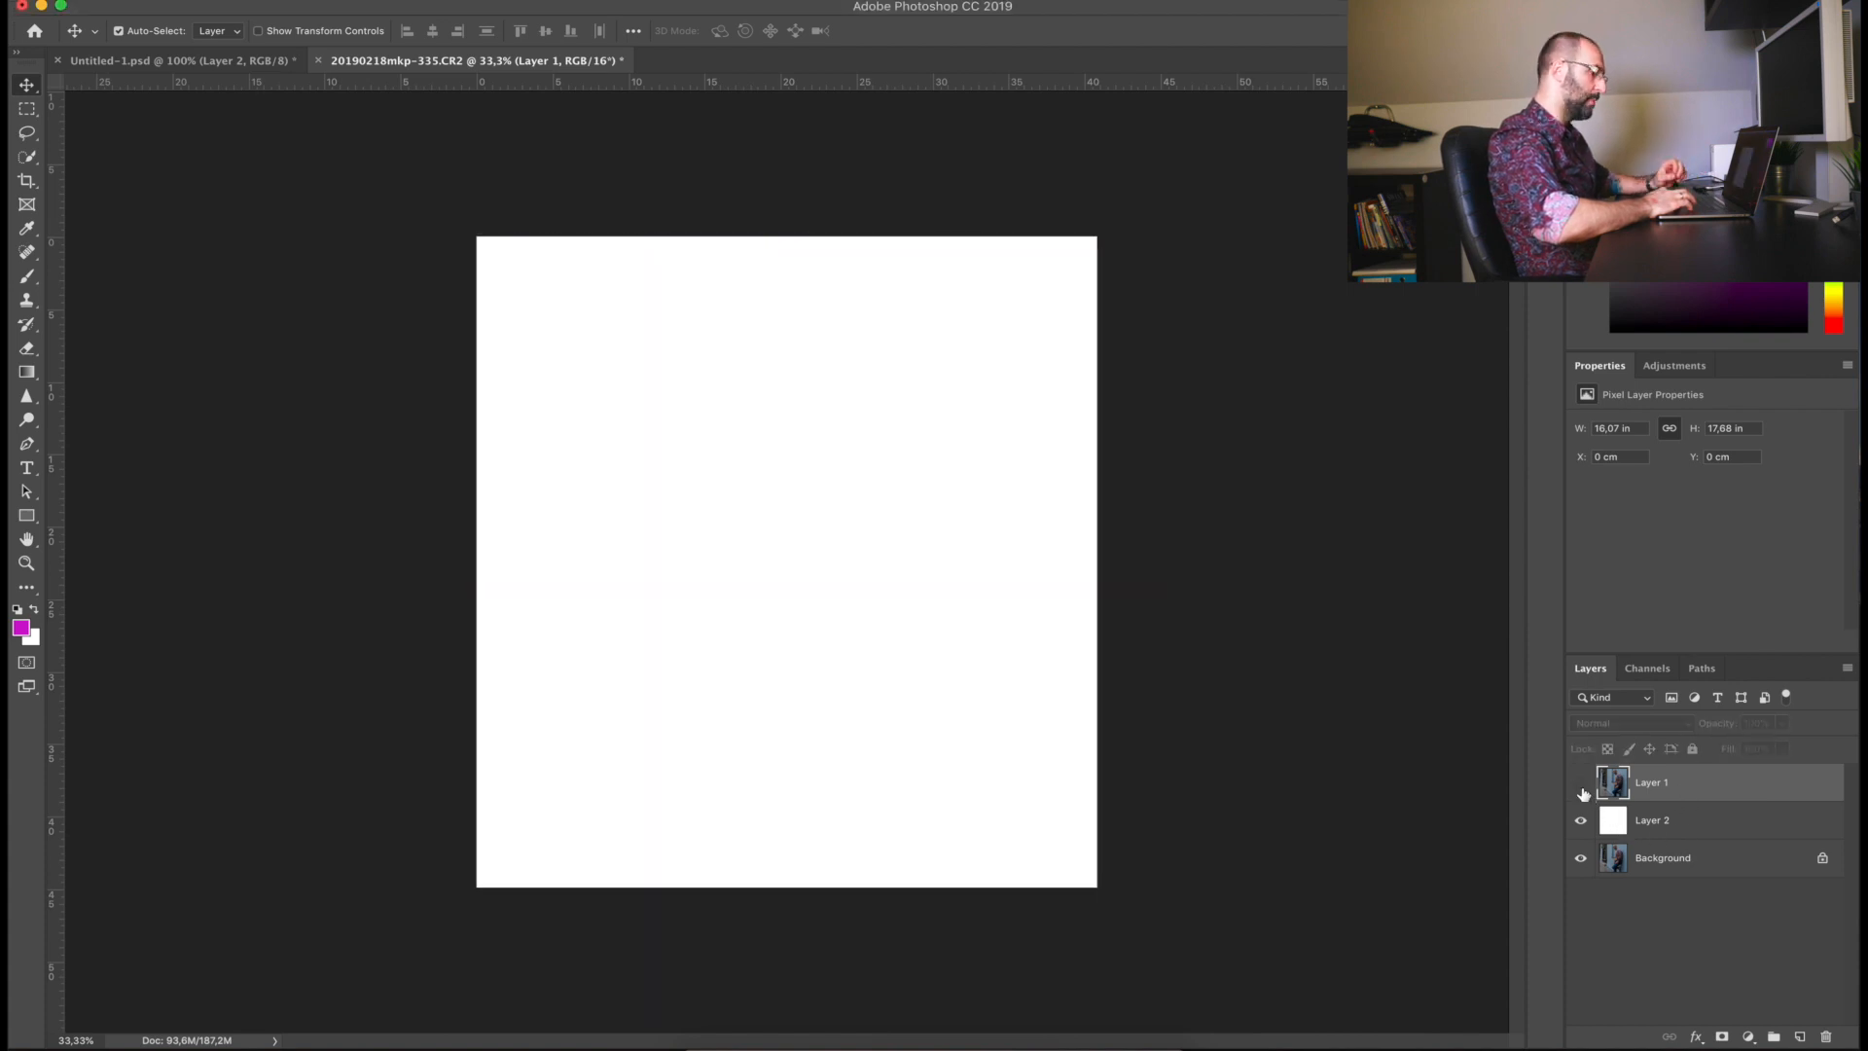
{"action": "left_click", "coordinate": [1579, 782]}
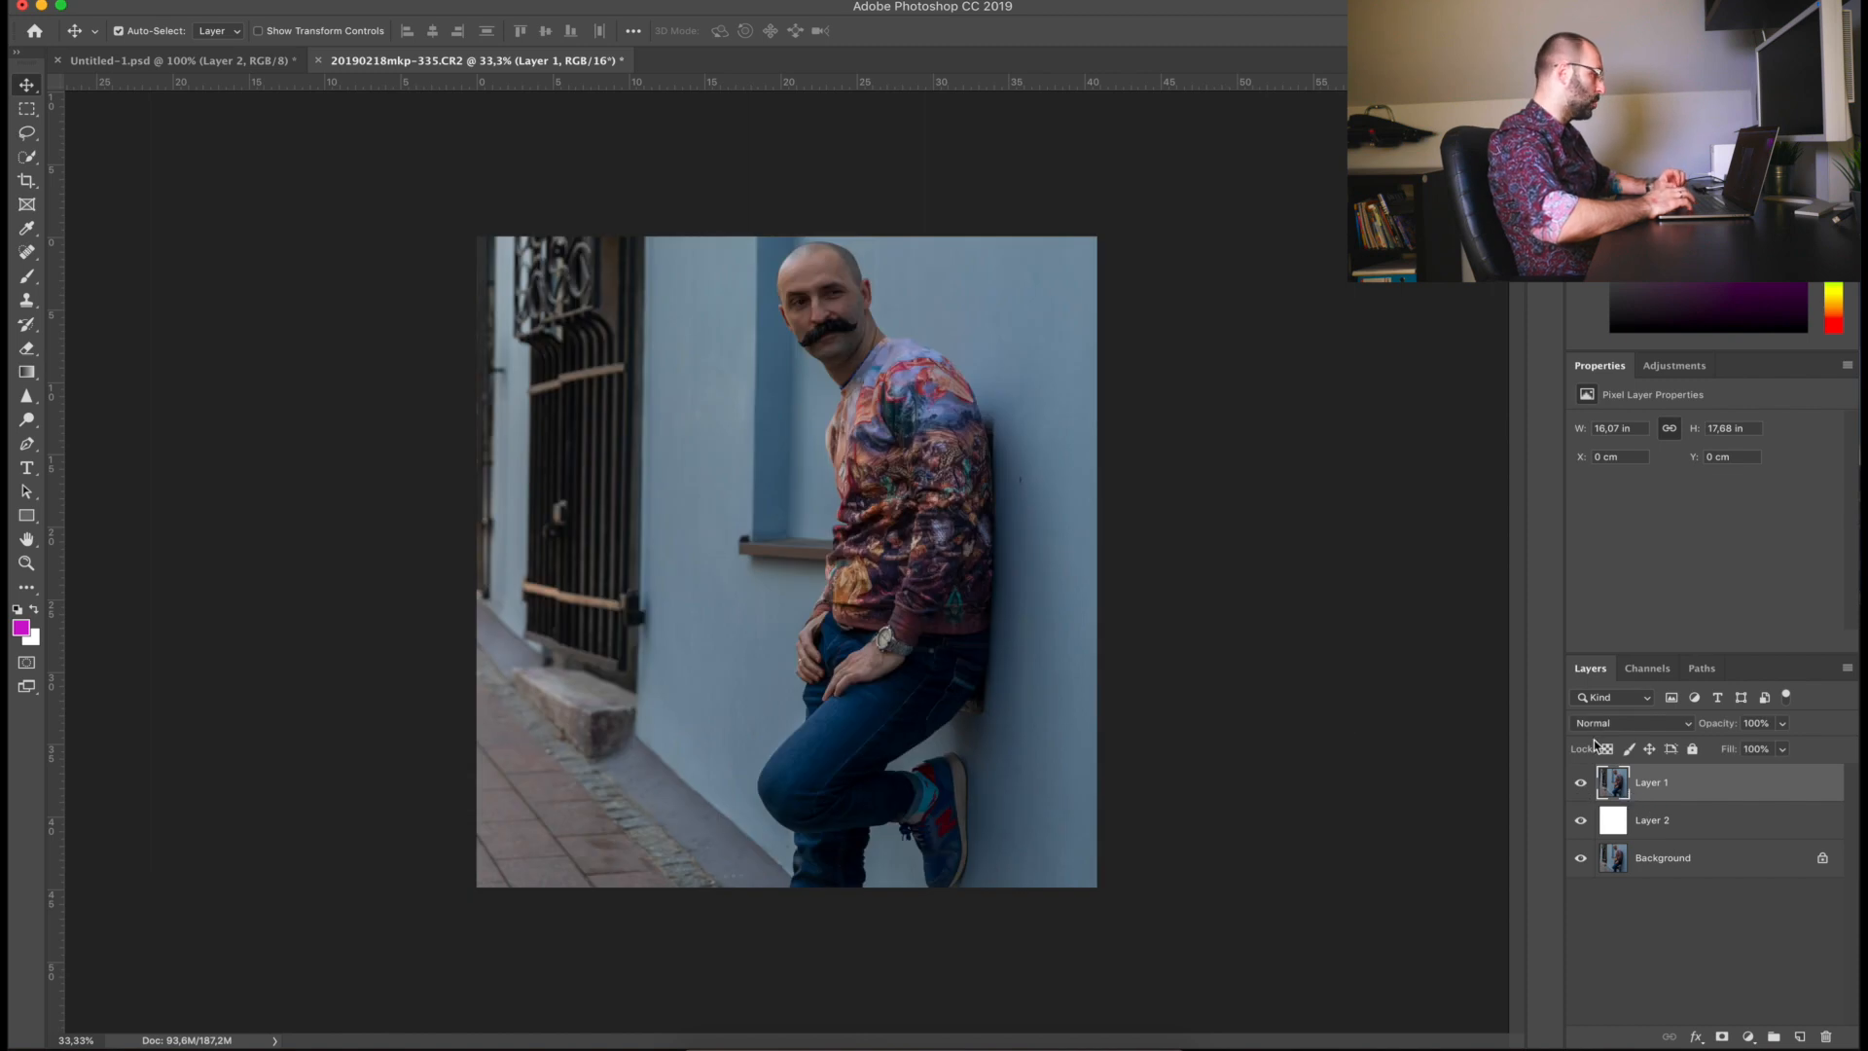
{"action": "left_click", "coordinate": [26, 155]}
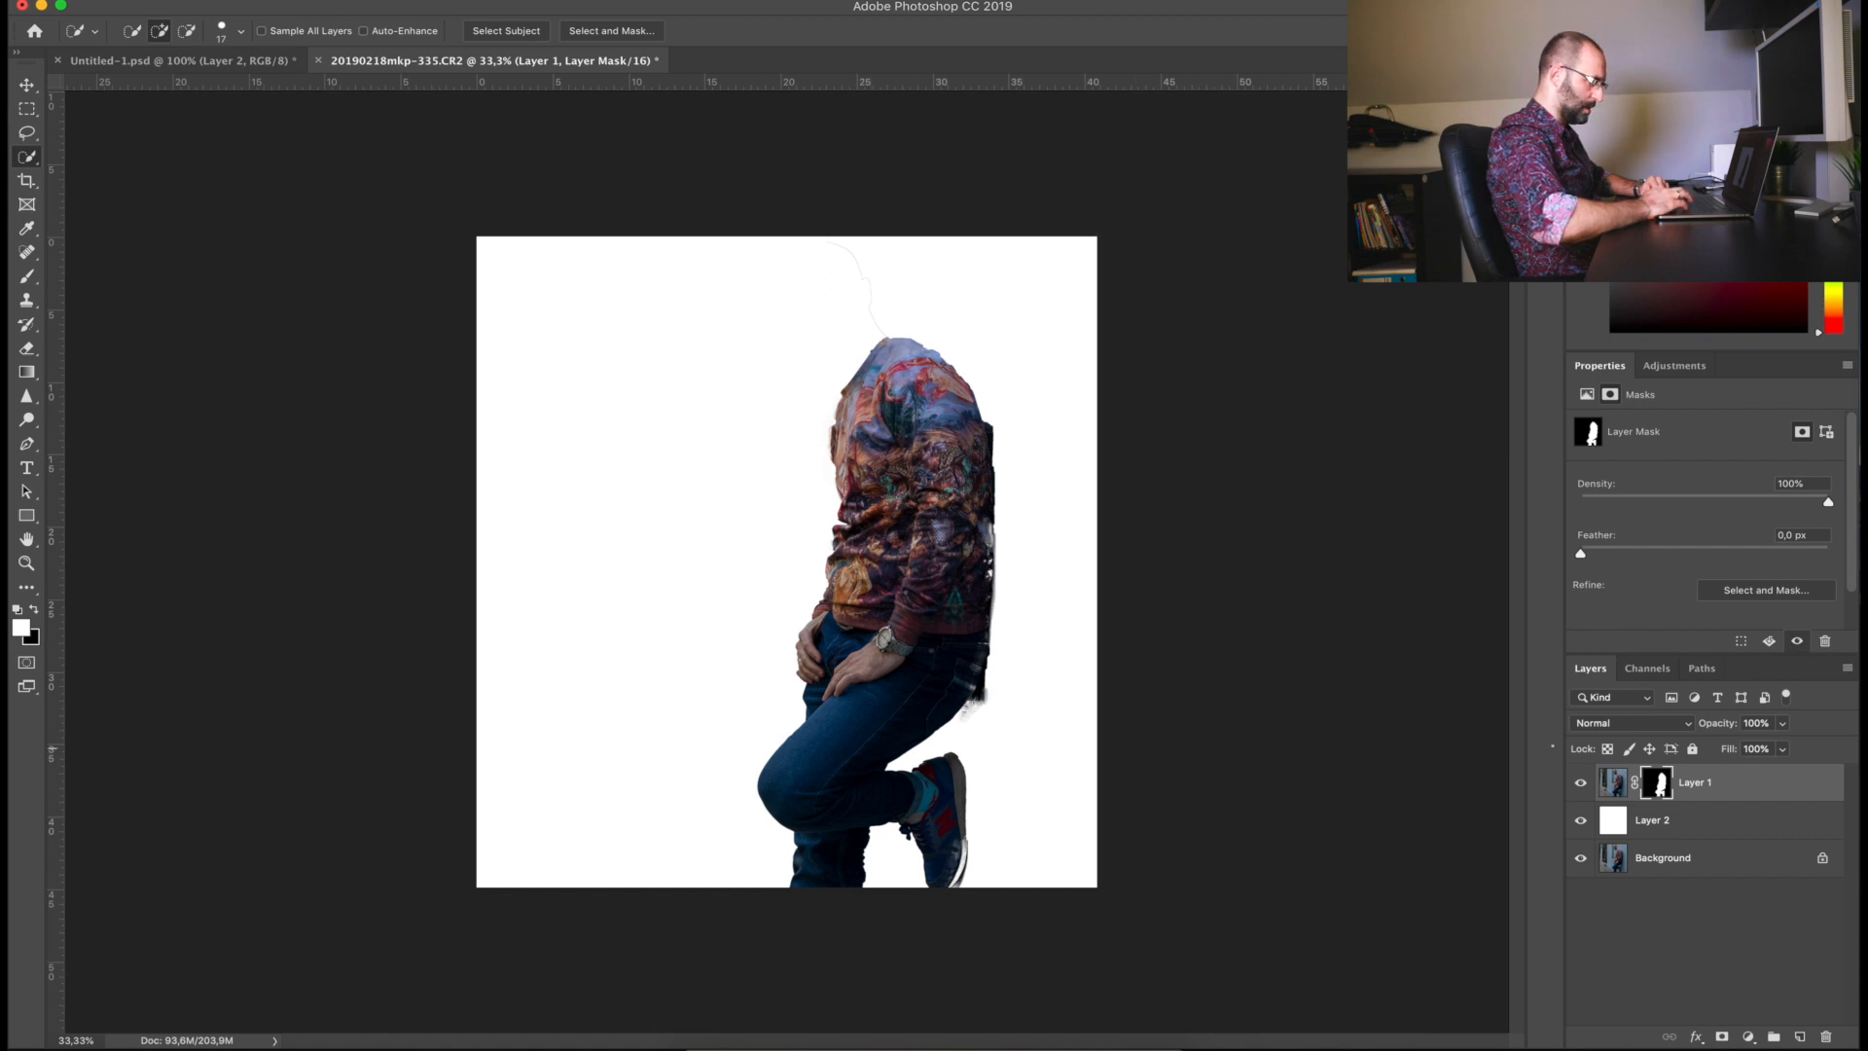
Step: View the Layer 1 mask alone as a black-and-white silhouette
{"action": "left_click", "coordinate": [1580, 825]}
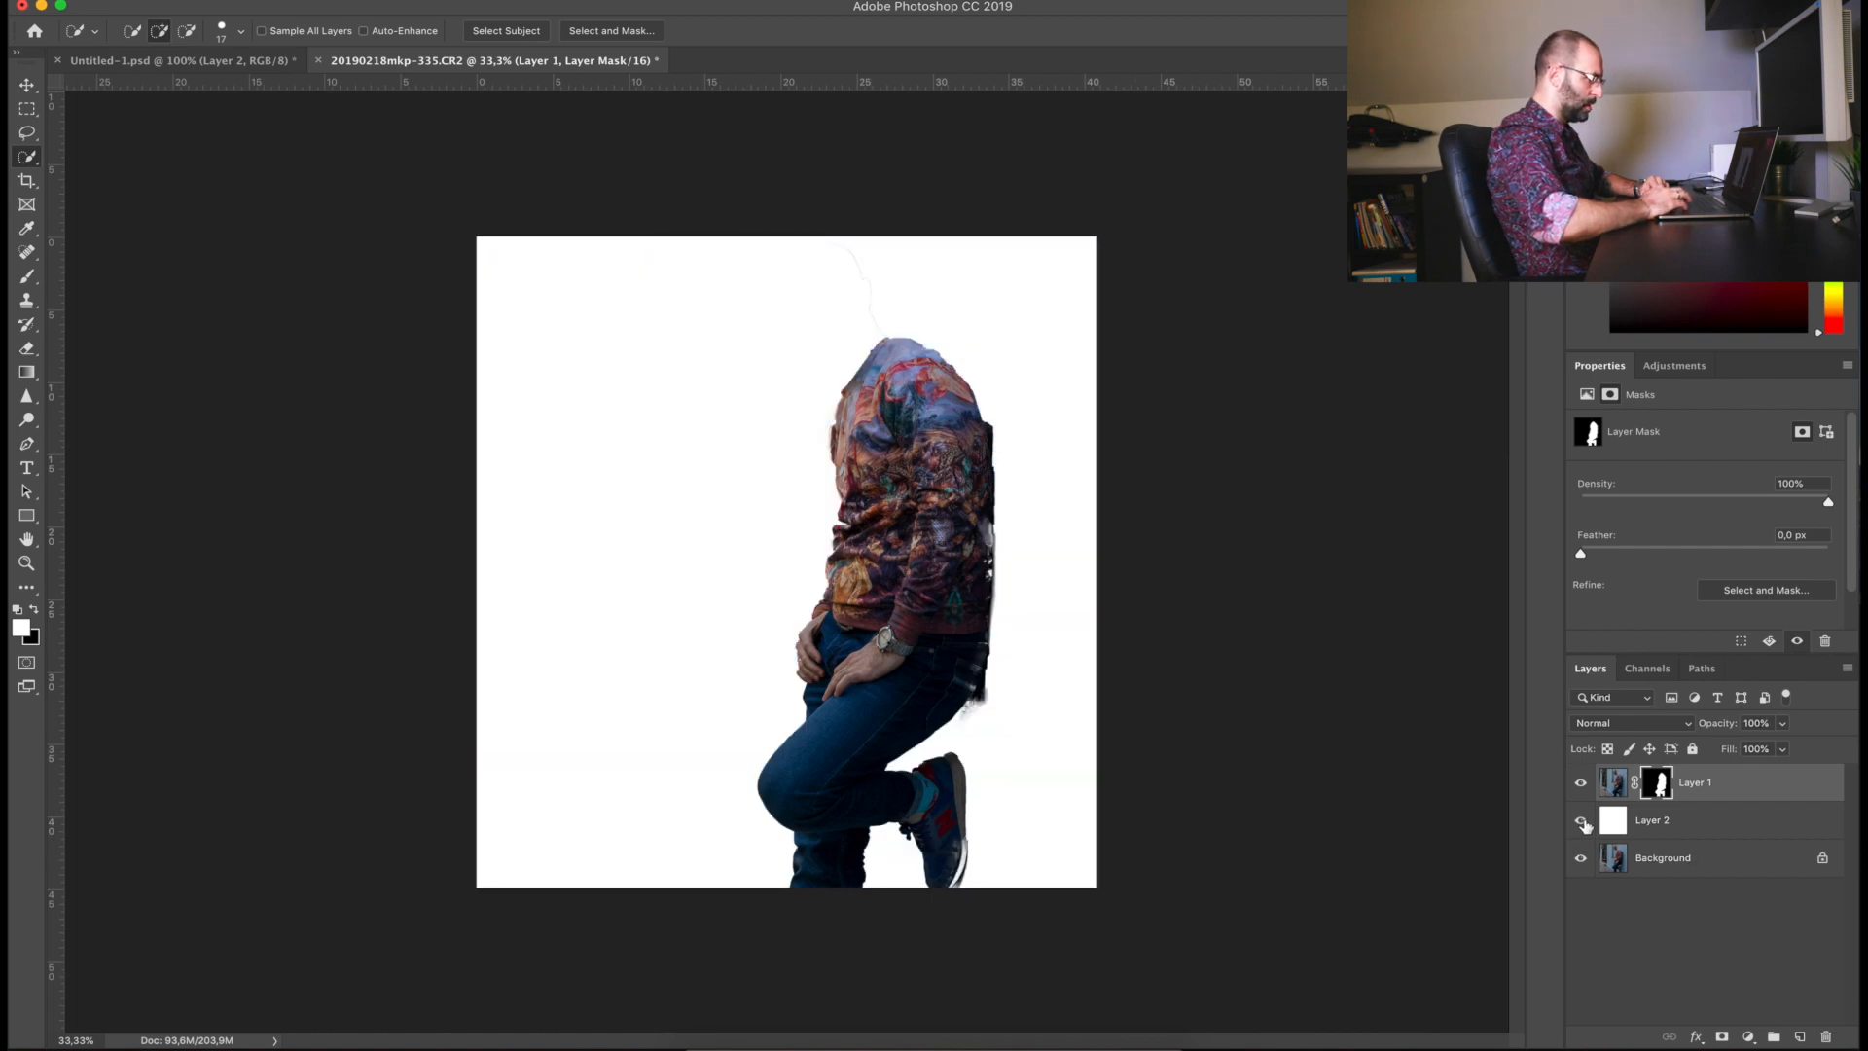
{"action": "left_click", "coordinate": [1579, 819]}
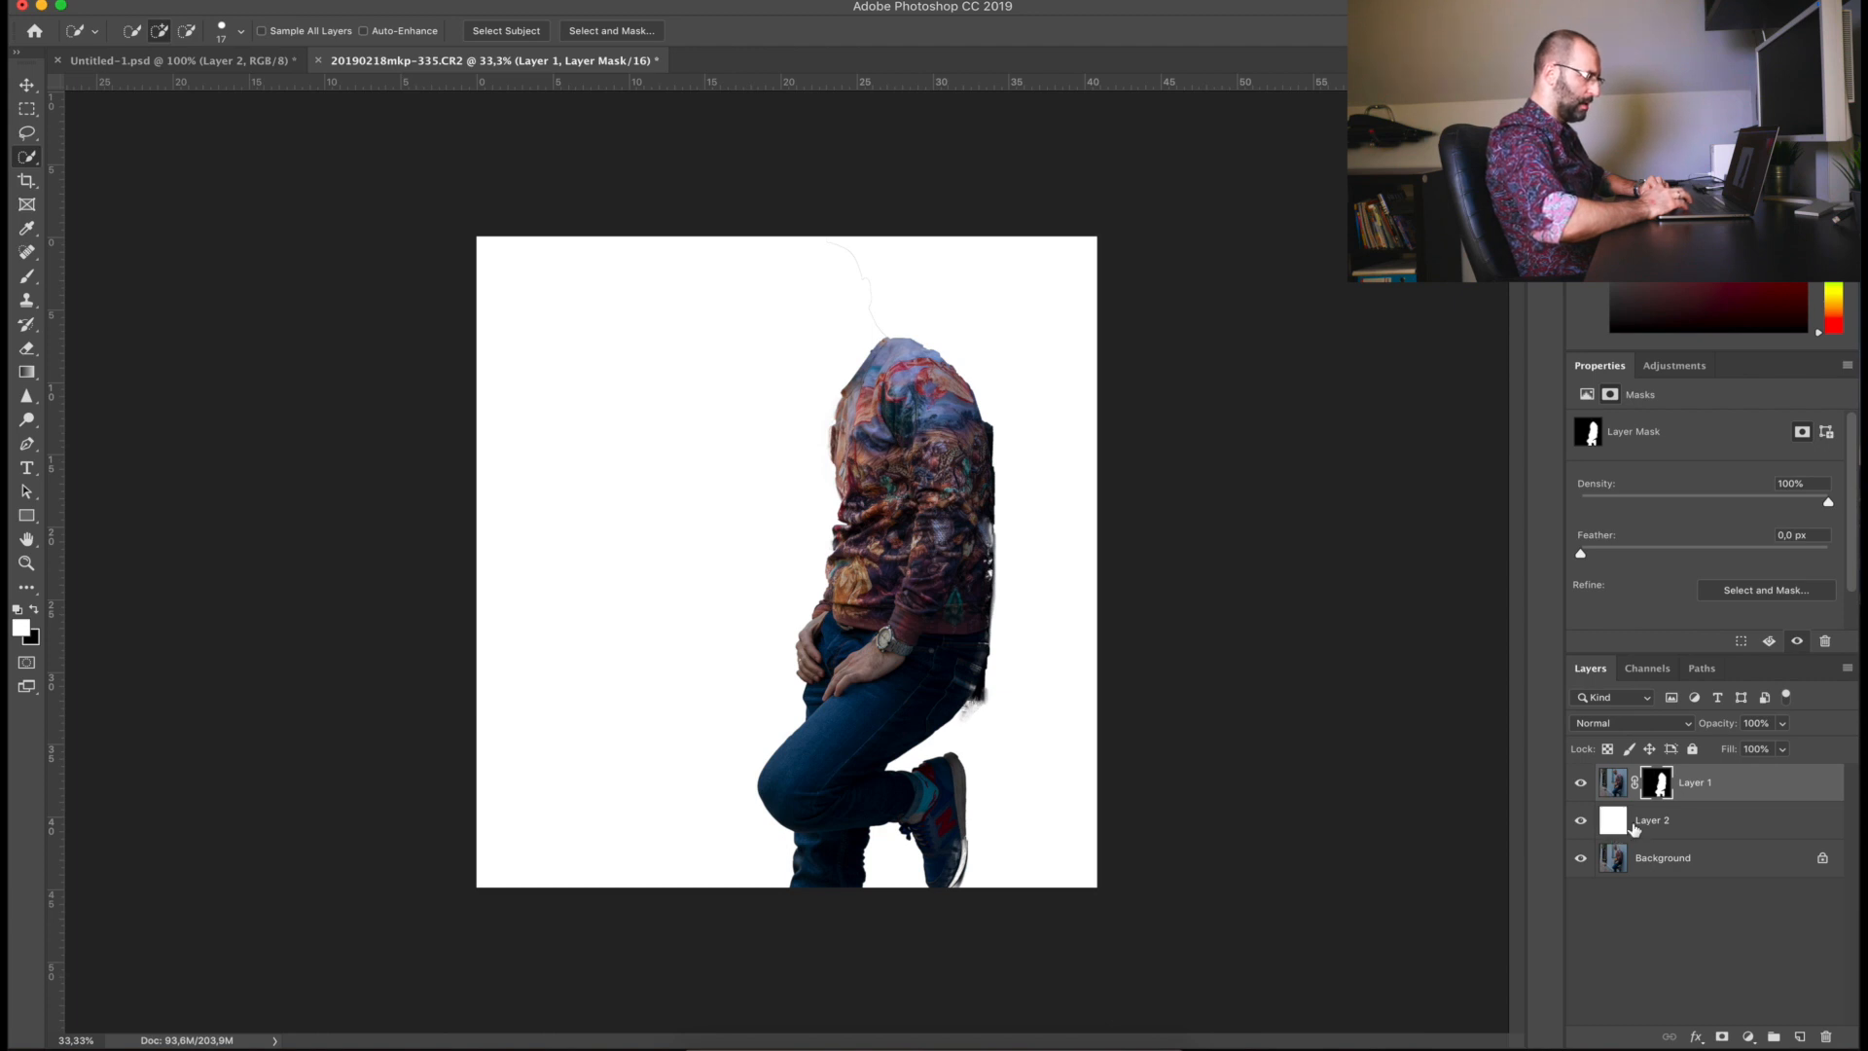
{"action": "mouse_move", "coordinate": [1611, 819]}
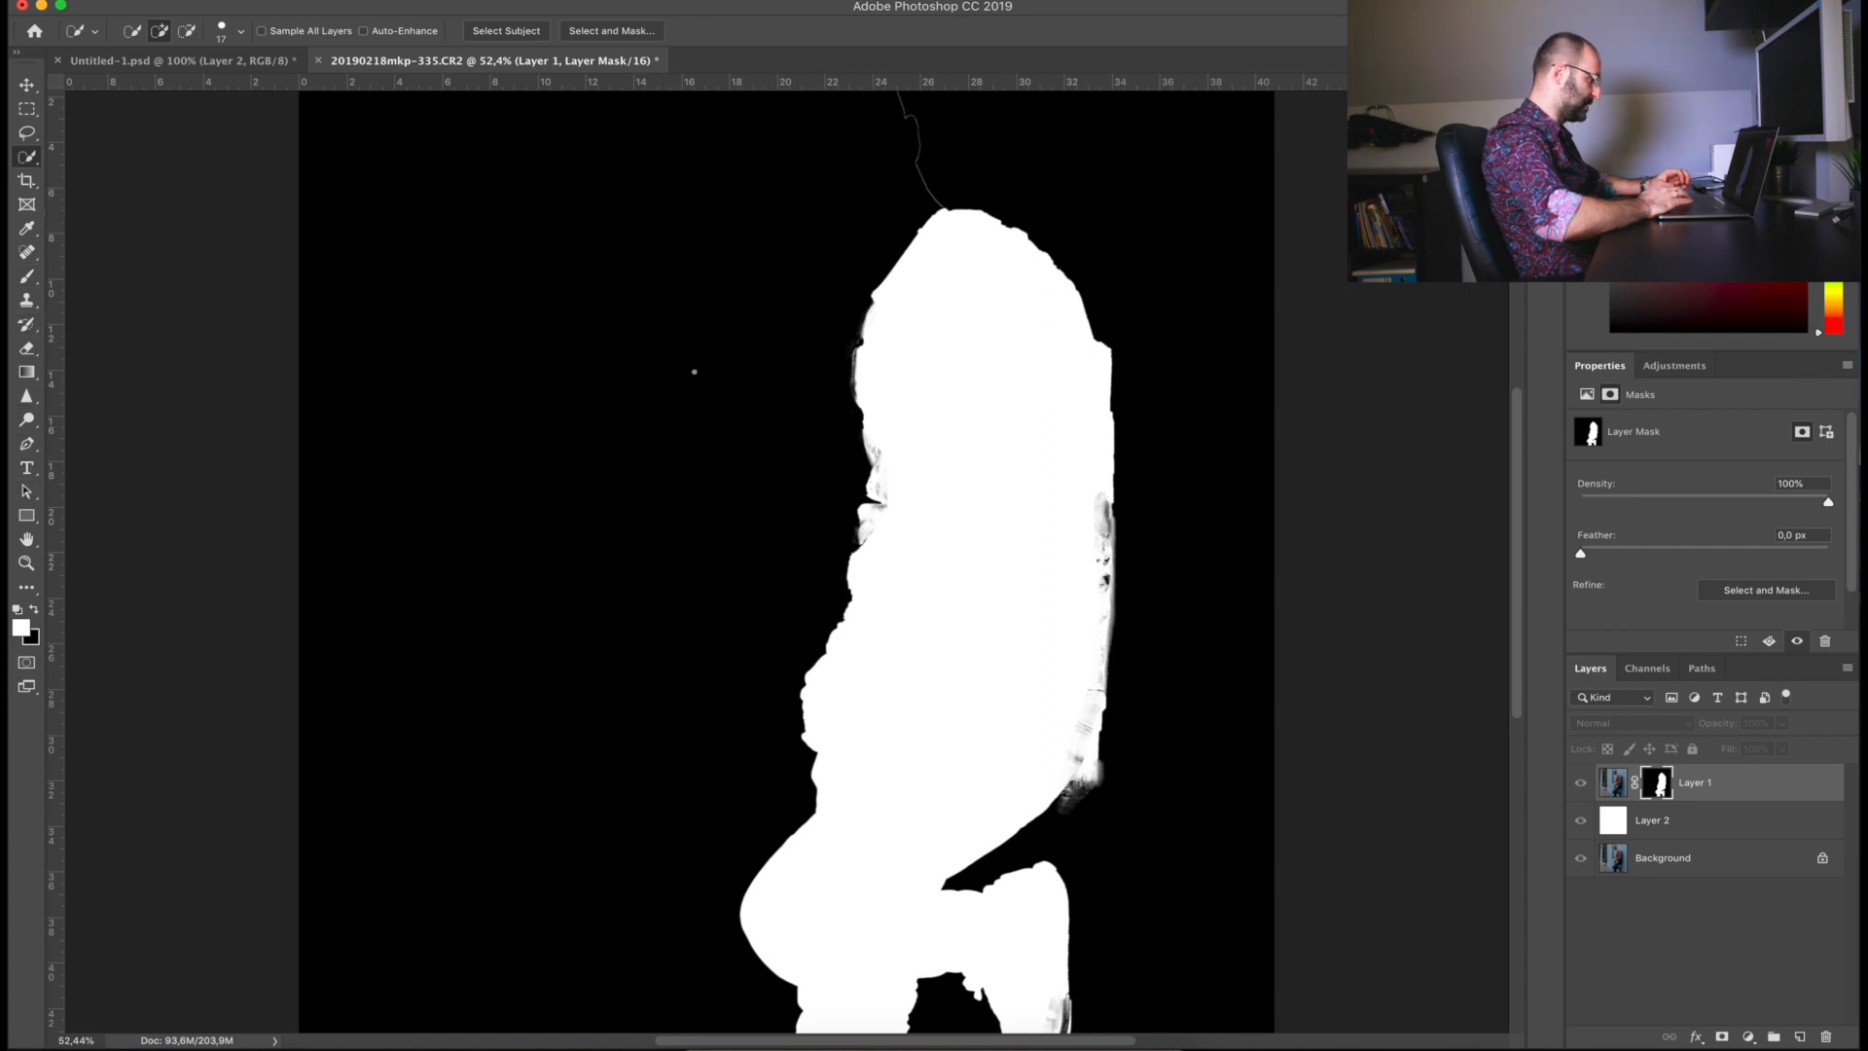
{"action": "mouse_move", "coordinate": [1016, 539]}
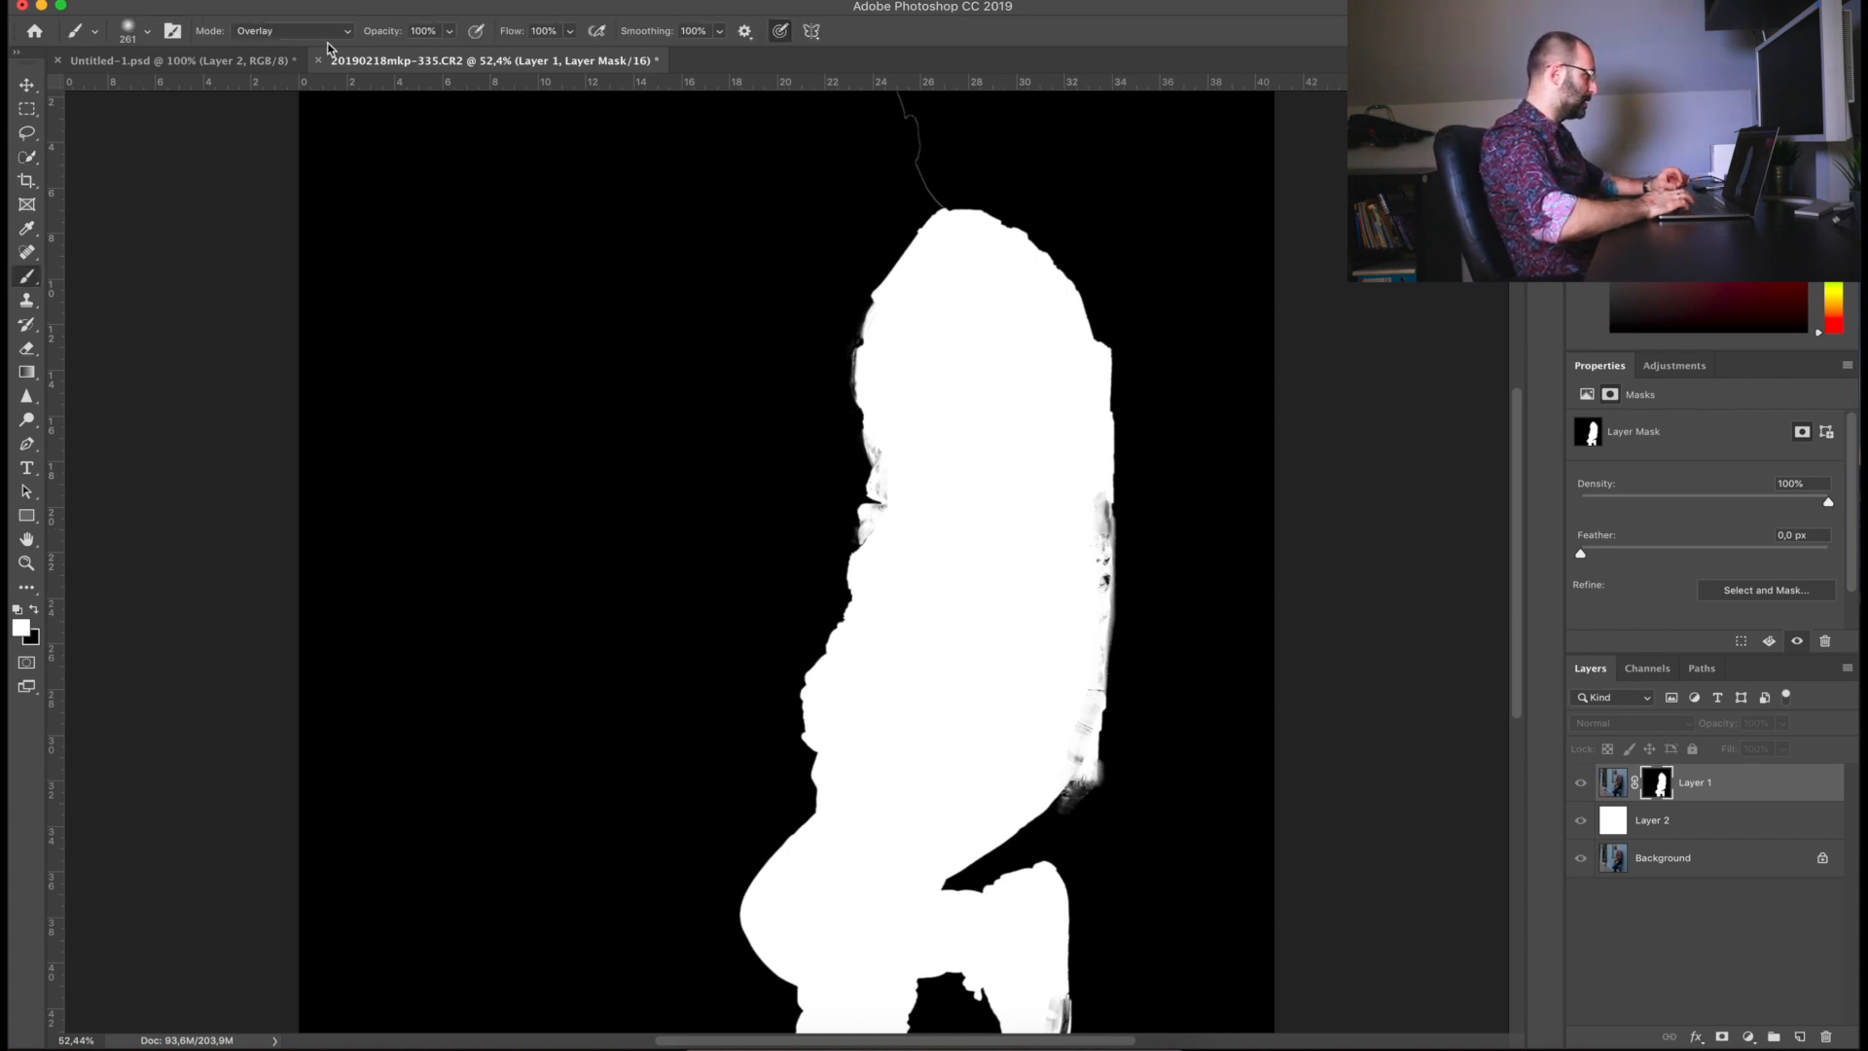
Step: Set the brush to Overlay mode and paint white along the silhouette's back edge to remove grey specks
{"action": "left_click", "coordinate": [286, 29]}
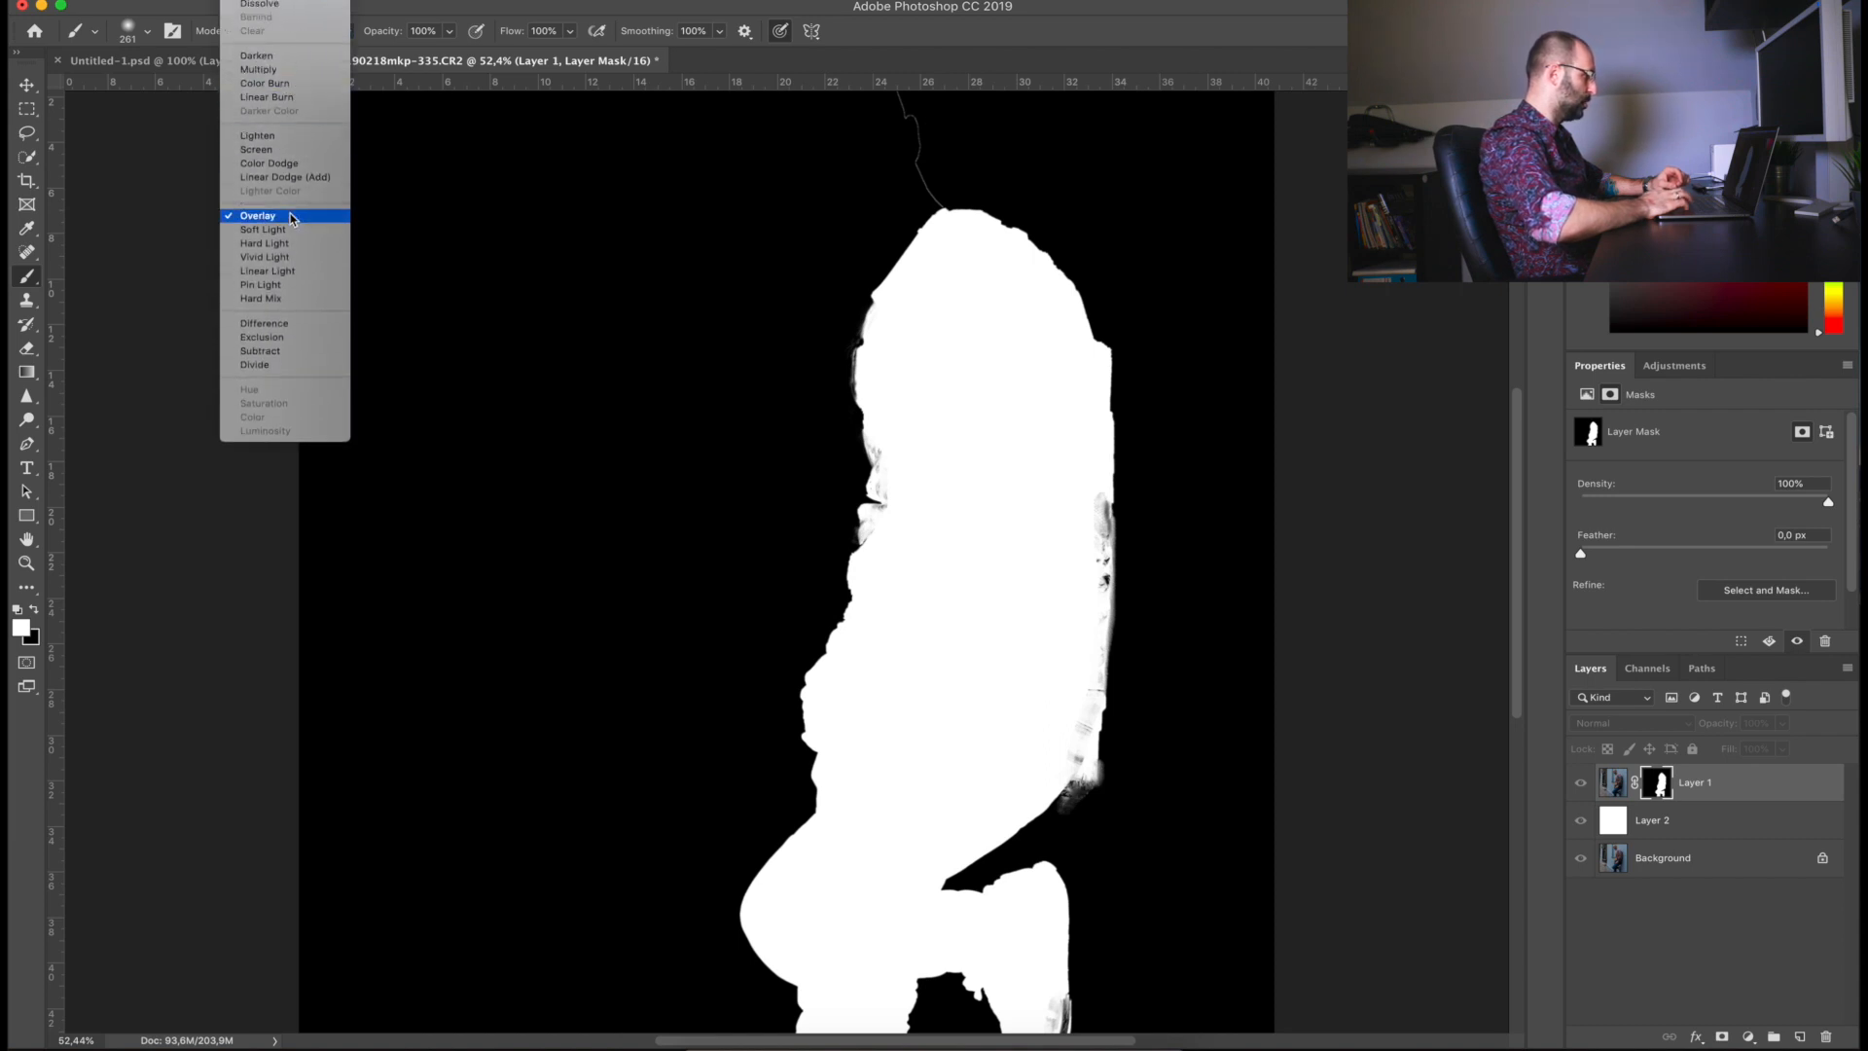
{"action": "left_click", "coordinate": [257, 216]}
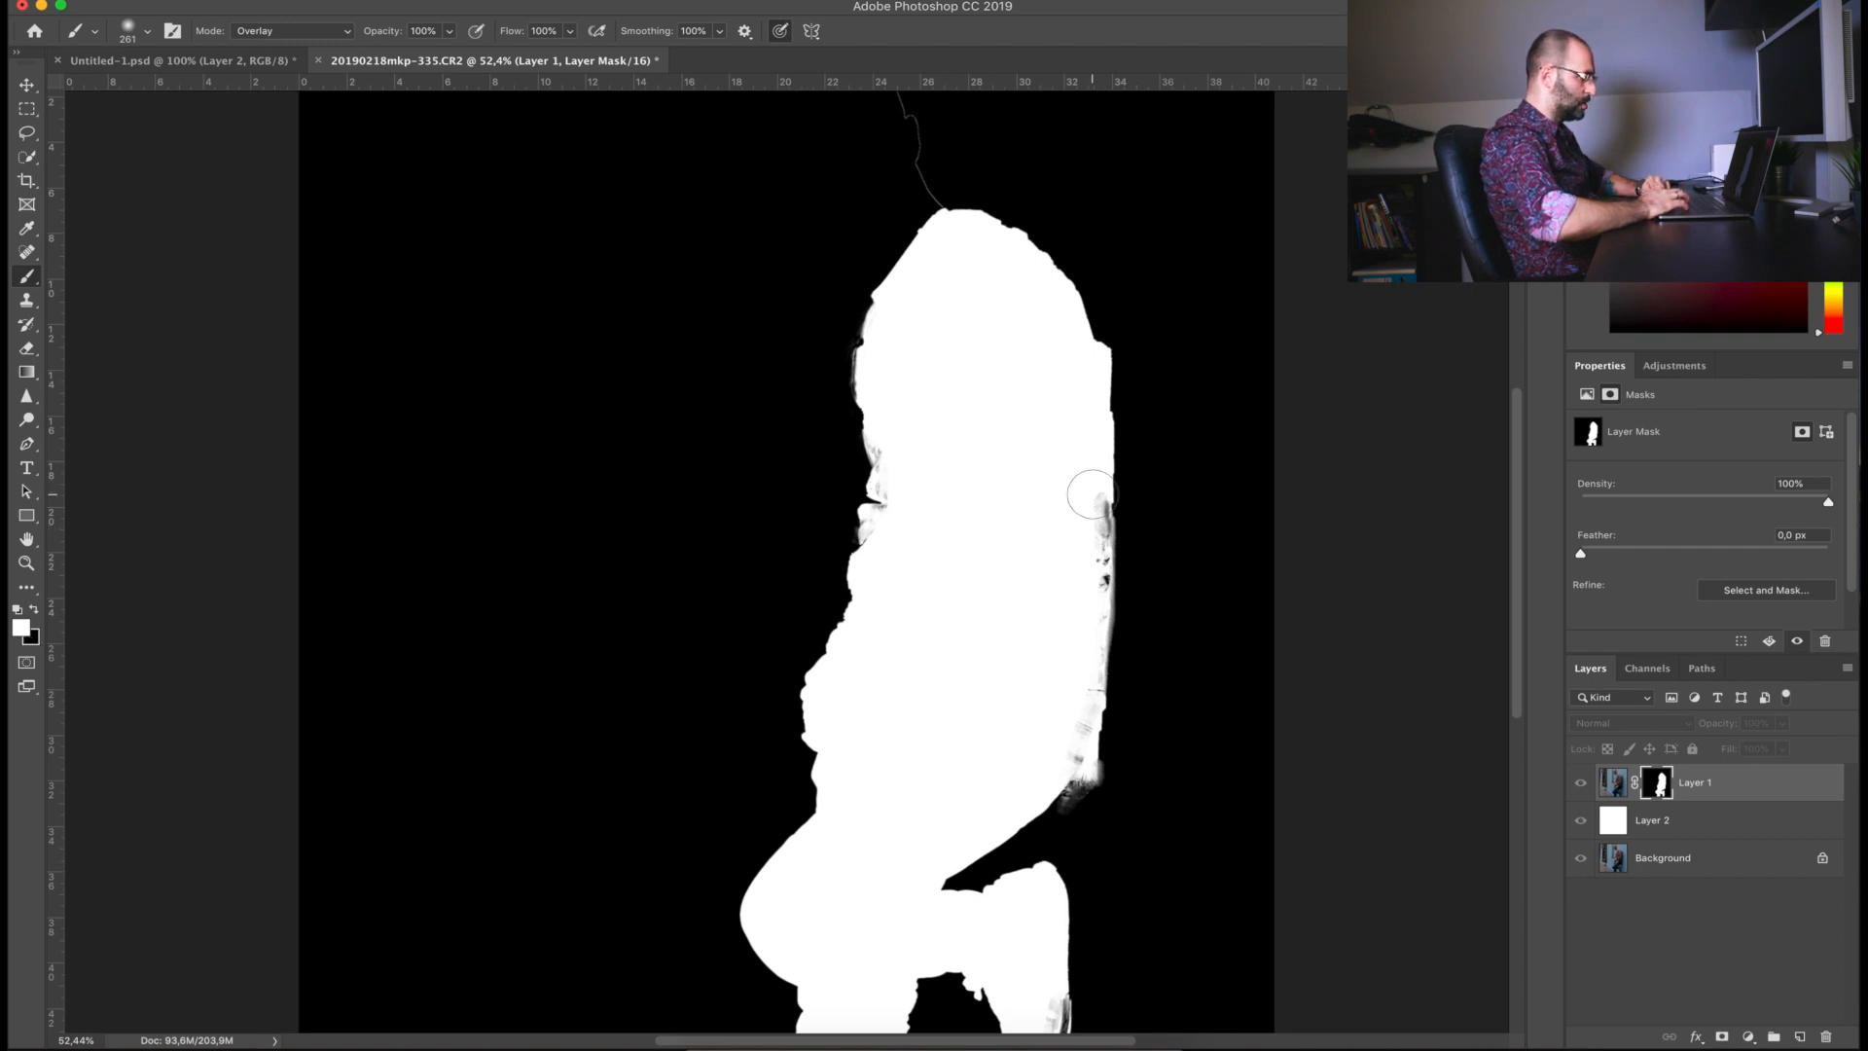
{"action": "left_click_drag", "start_coordinate": [1092, 494], "coordinate": [1105, 506]}
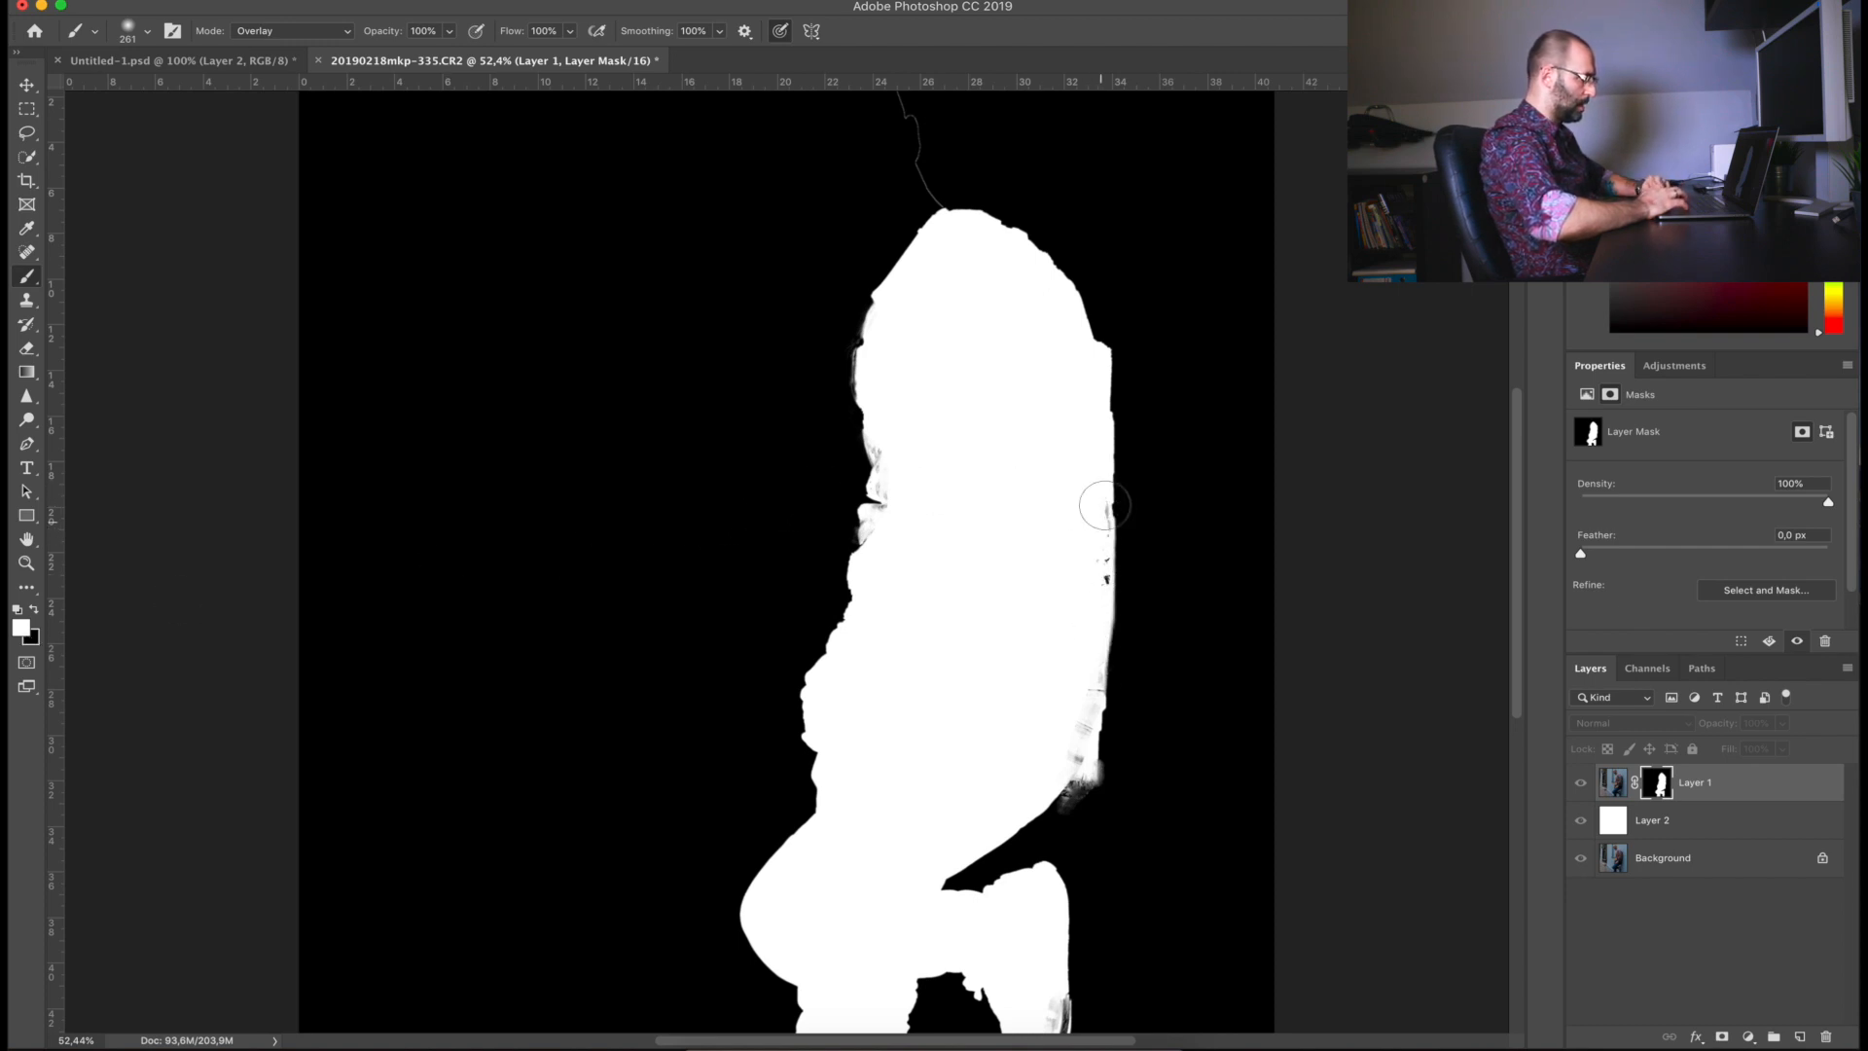
{"action": "left_click_drag", "start_coordinate": [1101, 506], "coordinate": [1070, 775]}
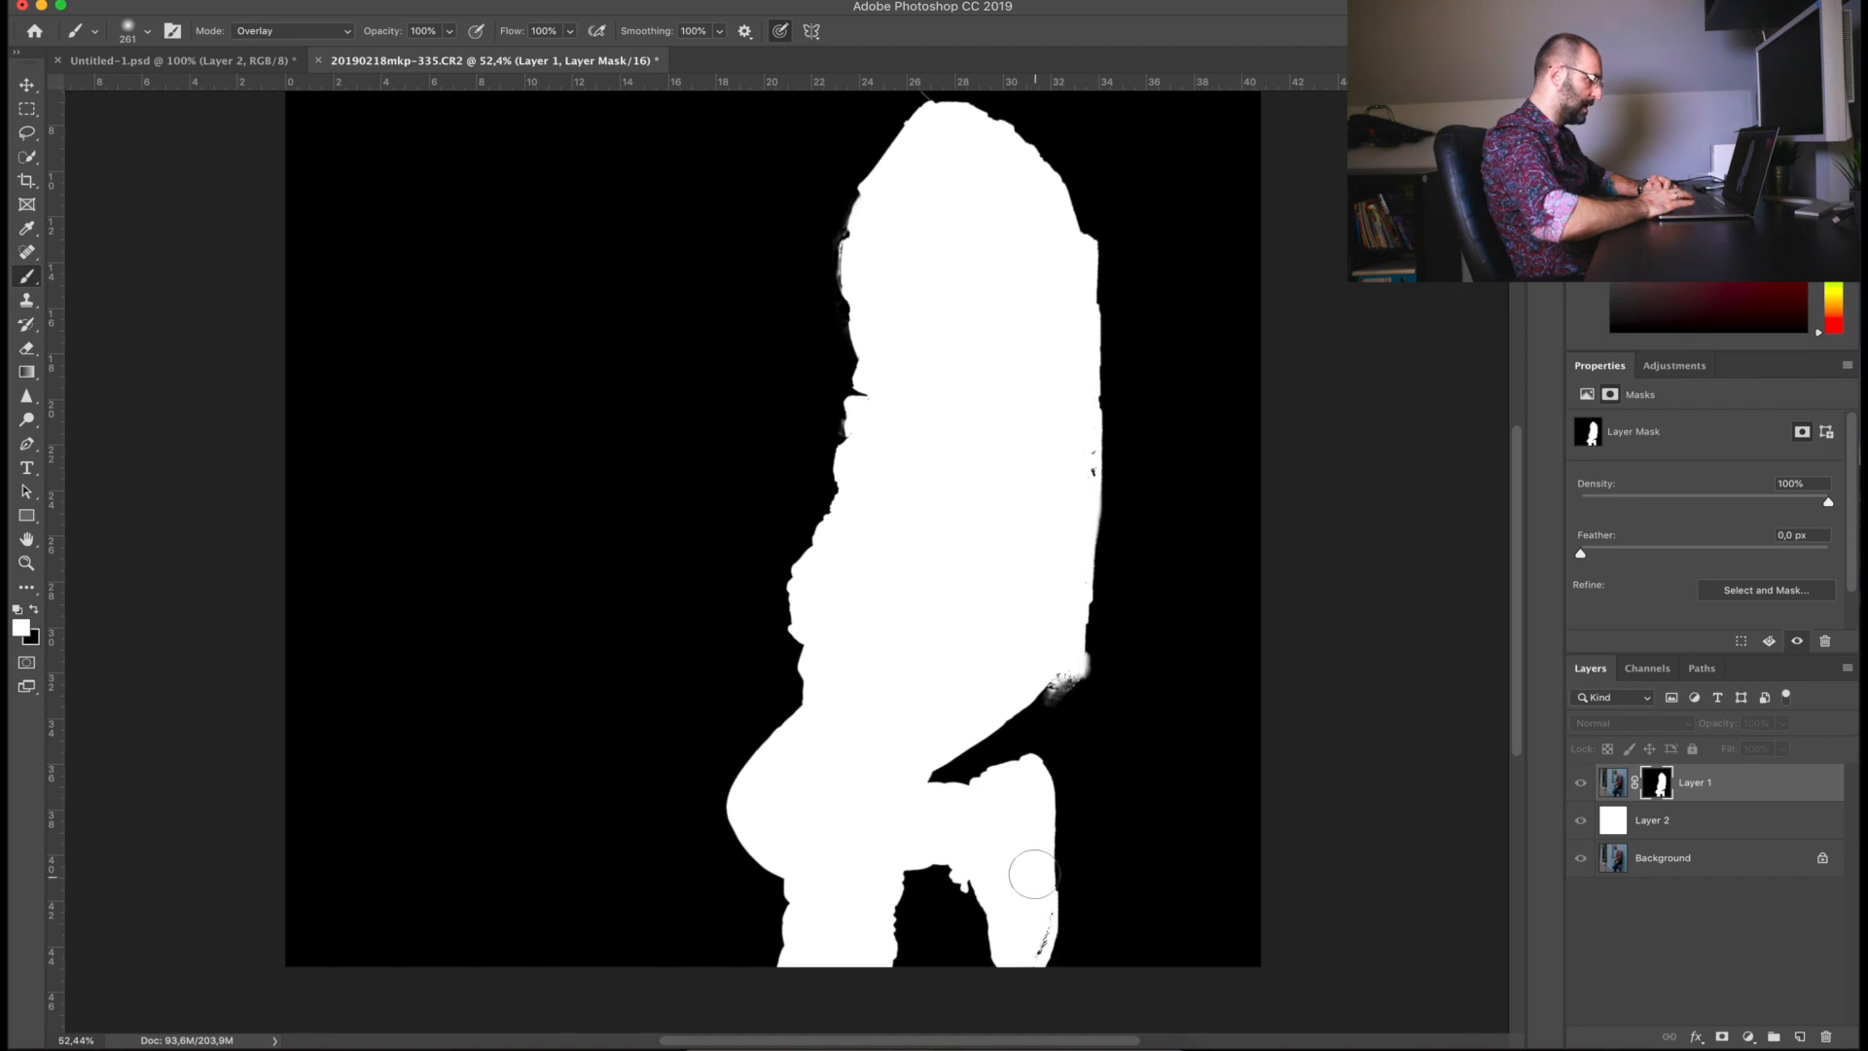
{"action": "mouse_move", "coordinate": [938, 675]}
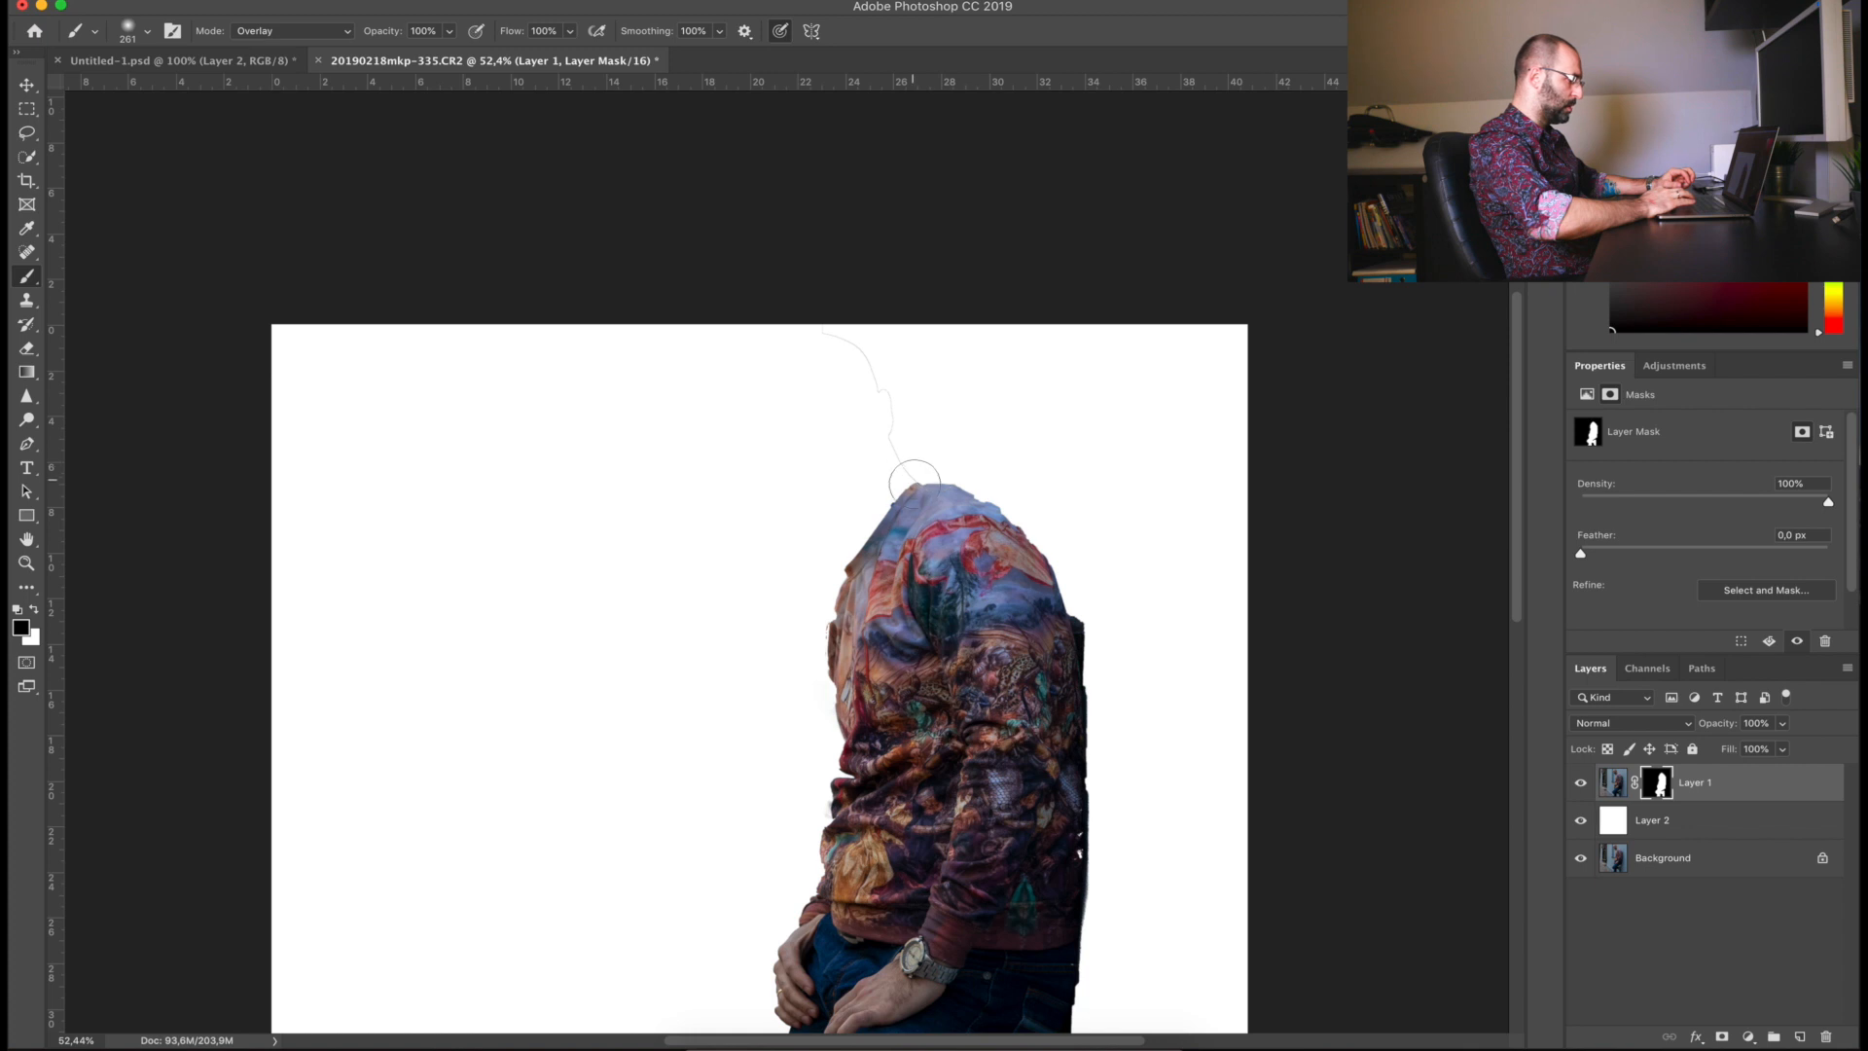
{"action": "mouse_move", "coordinate": [796, 537]}
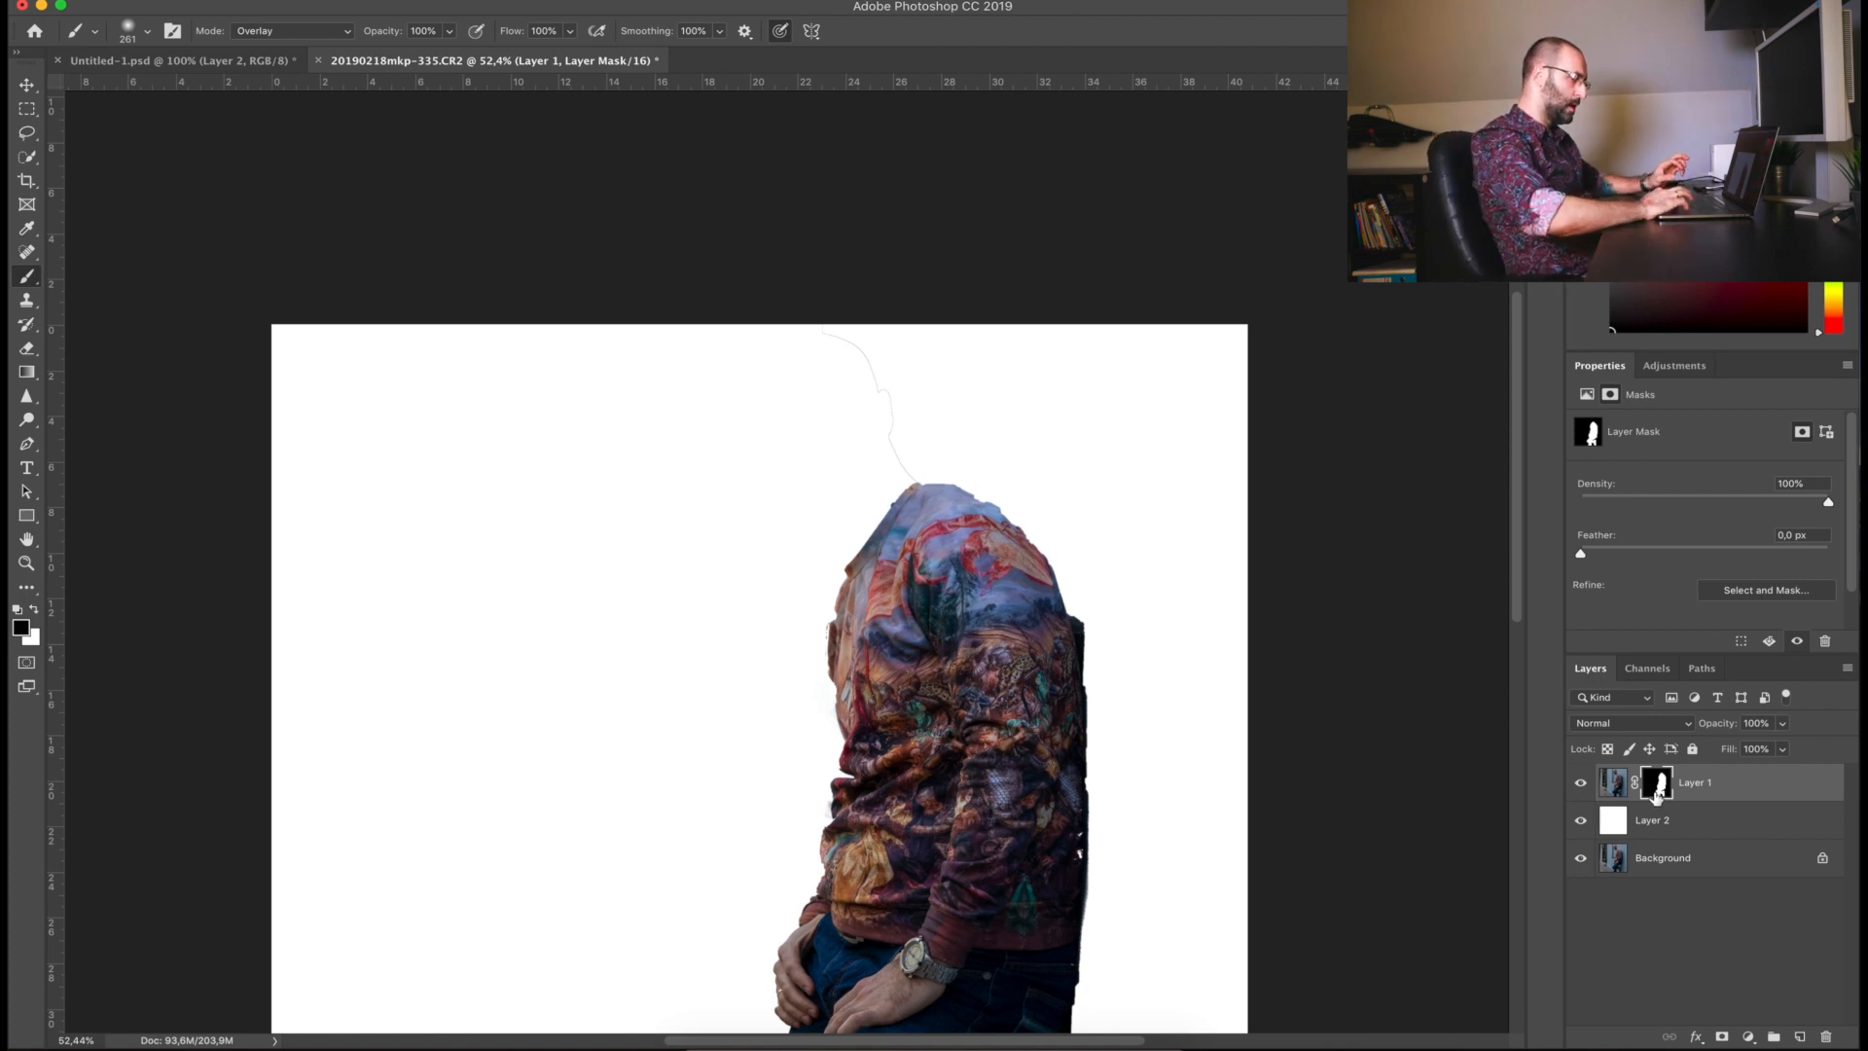
{"action": "mouse_move", "coordinate": [1652, 794]}
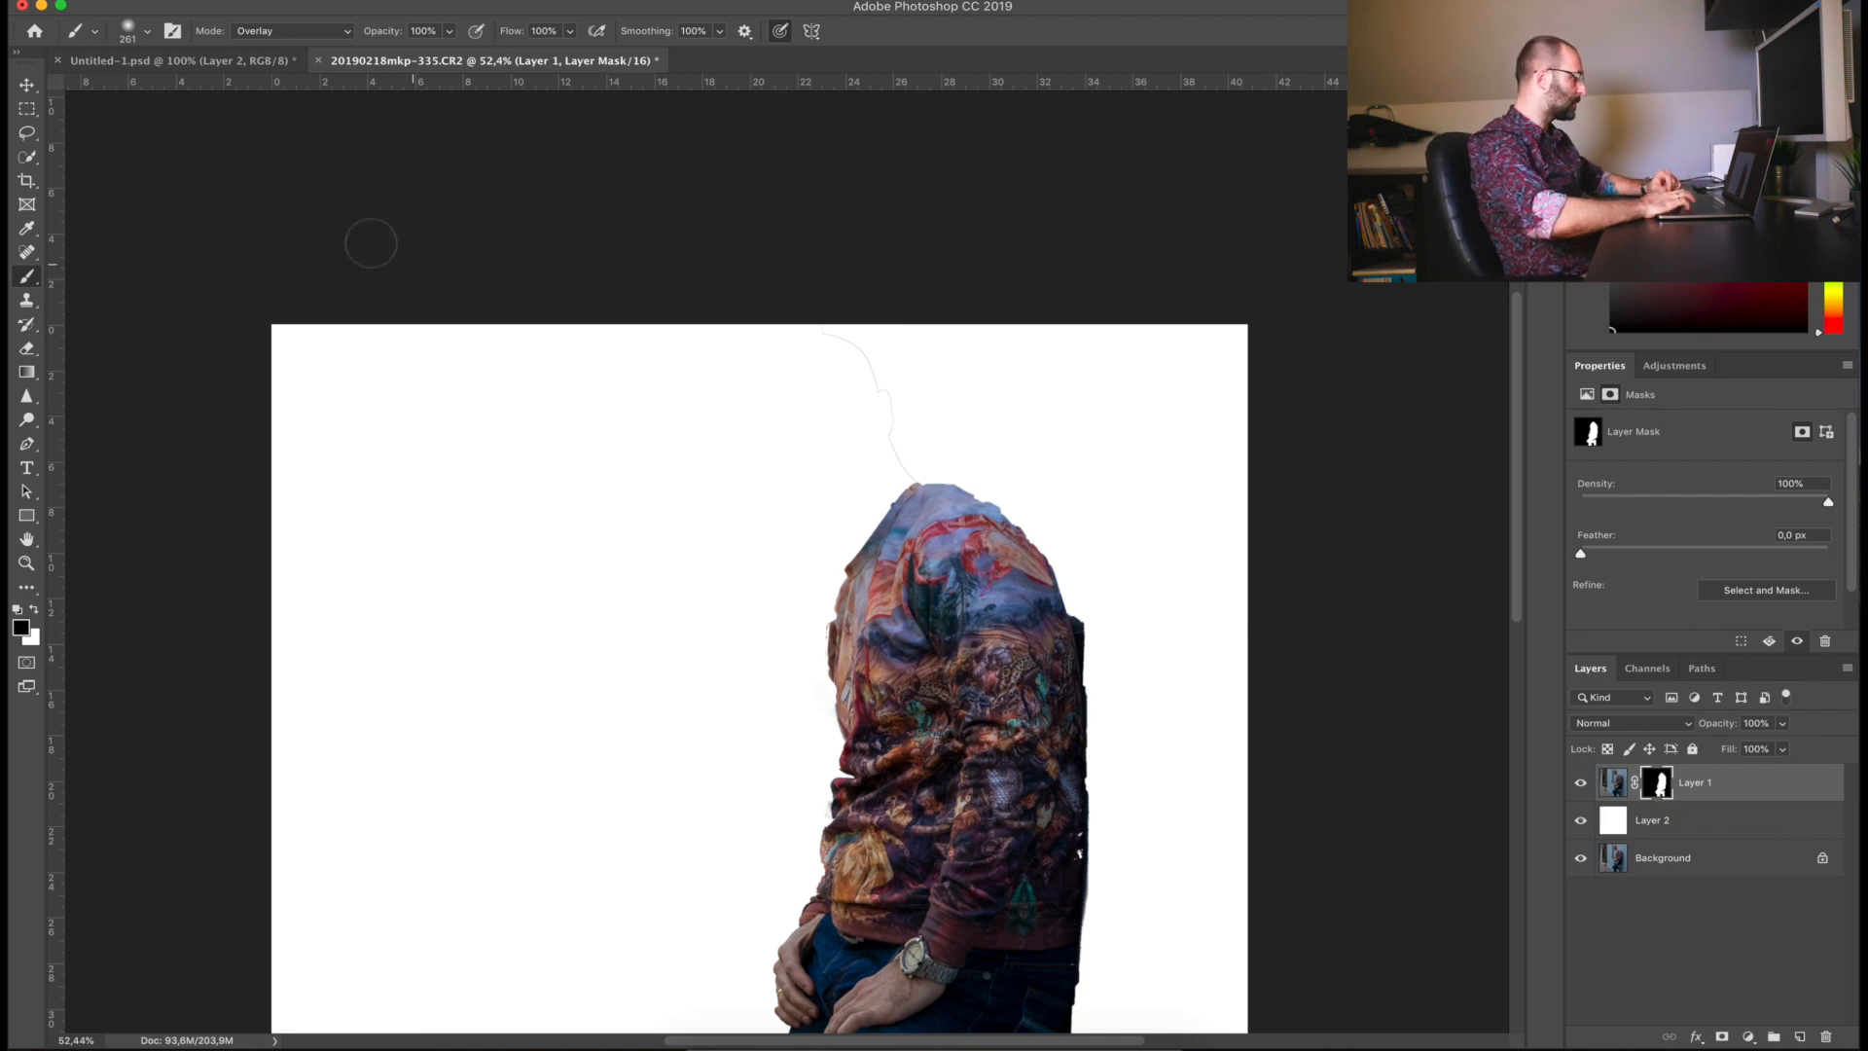
{"action": "left_click", "coordinate": [290, 30]}
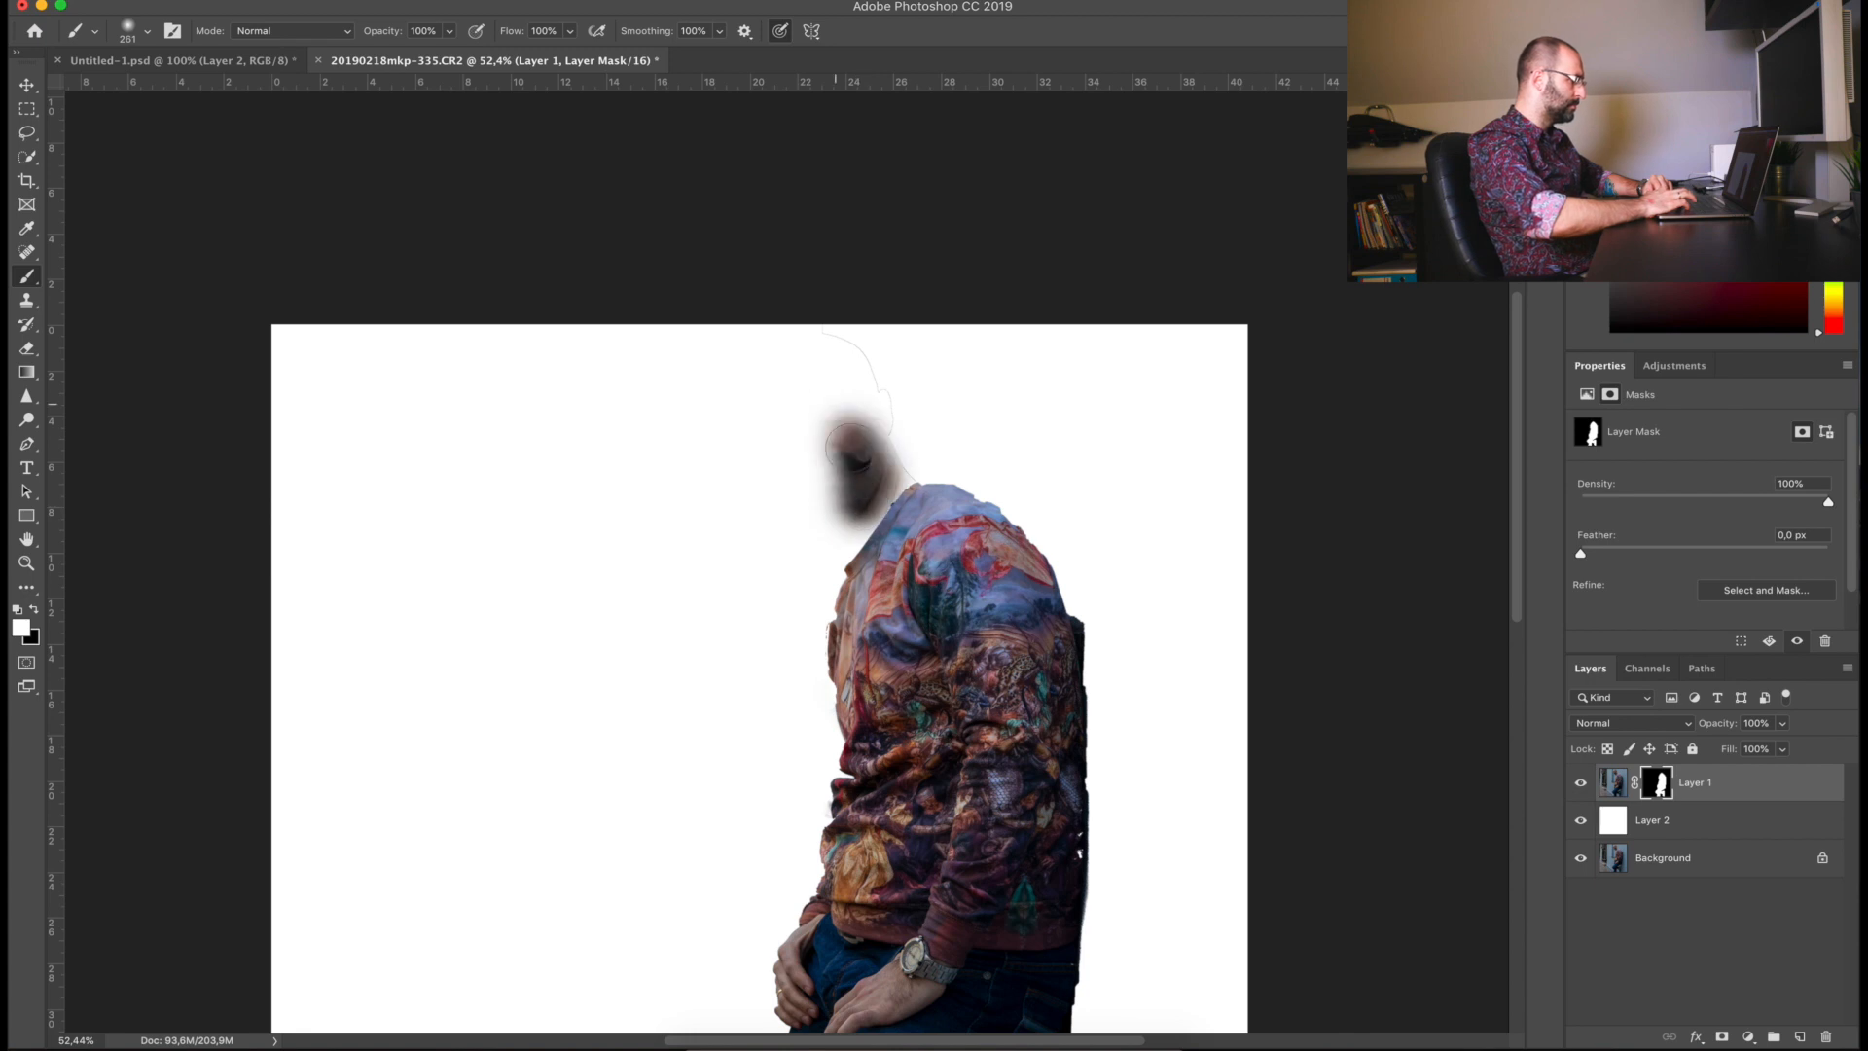
{"action": "left_click_drag", "start_coordinate": [846, 441], "coordinate": [820, 500]}
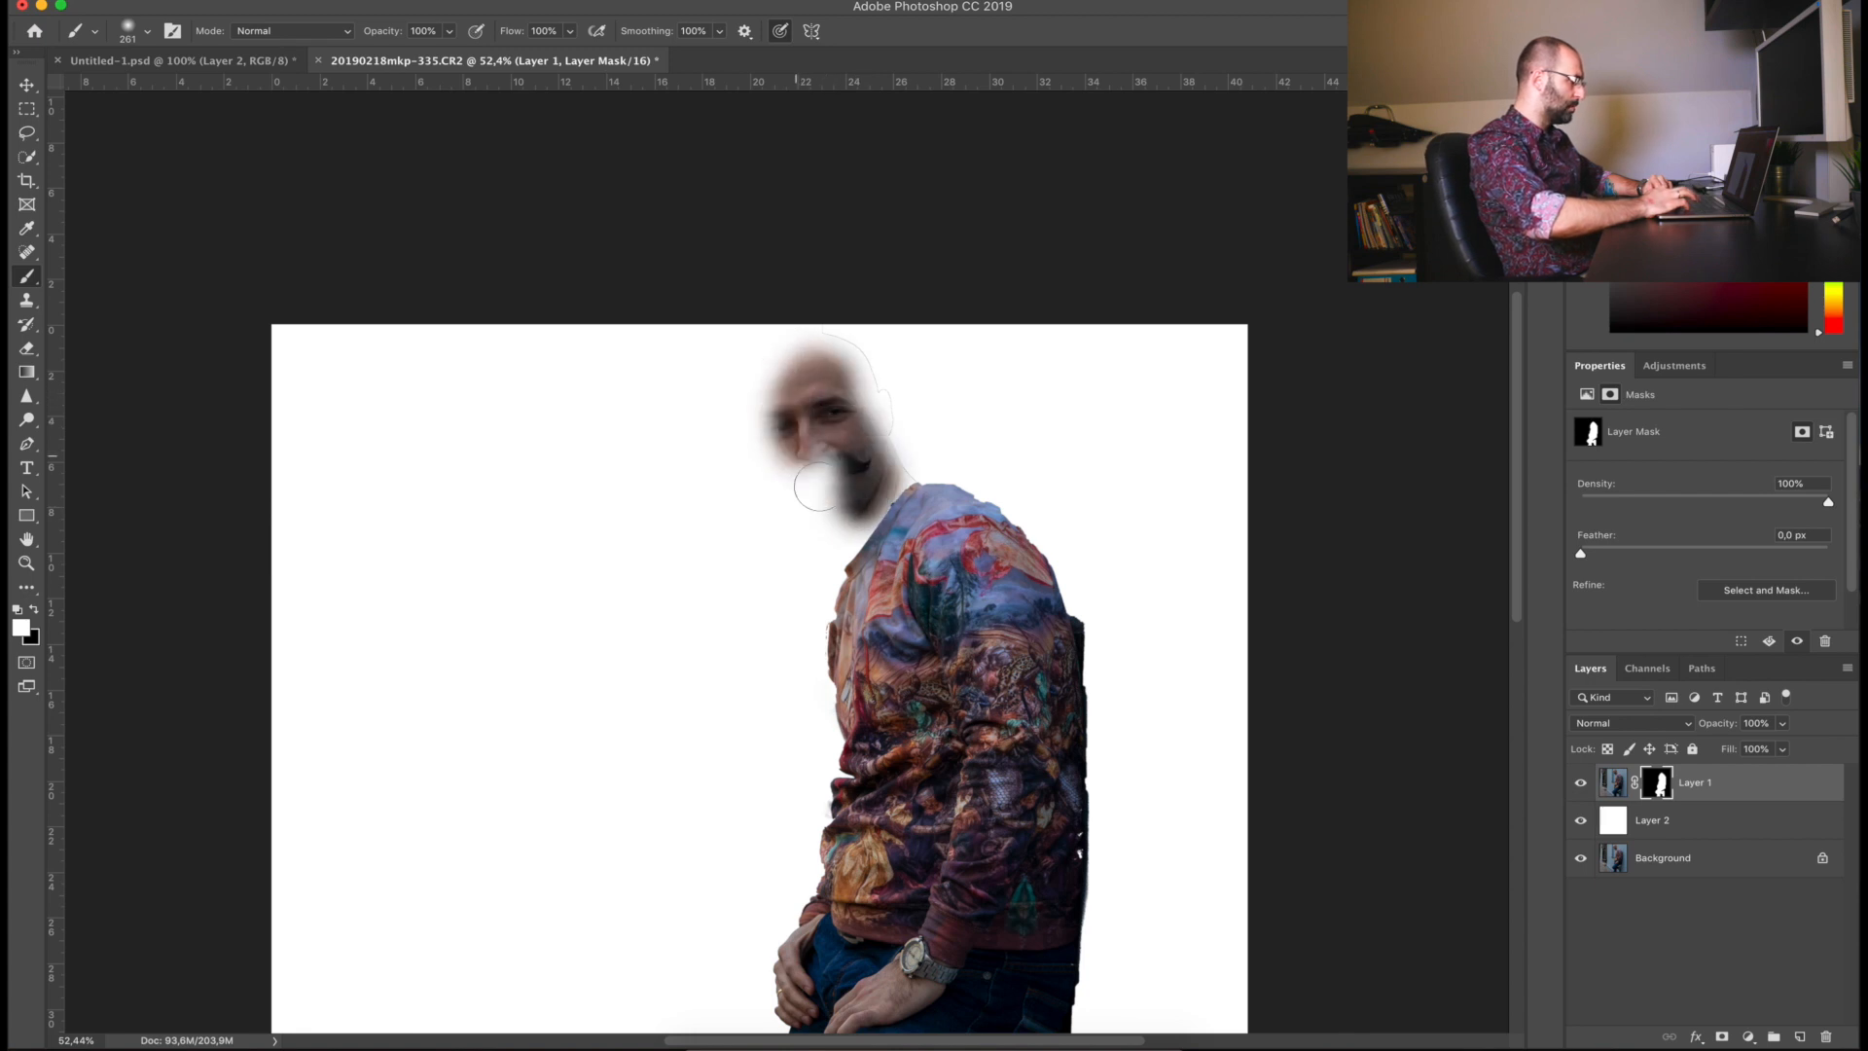
{"action": "left_click_drag", "start_coordinate": [821, 488], "coordinate": [858, 500]}
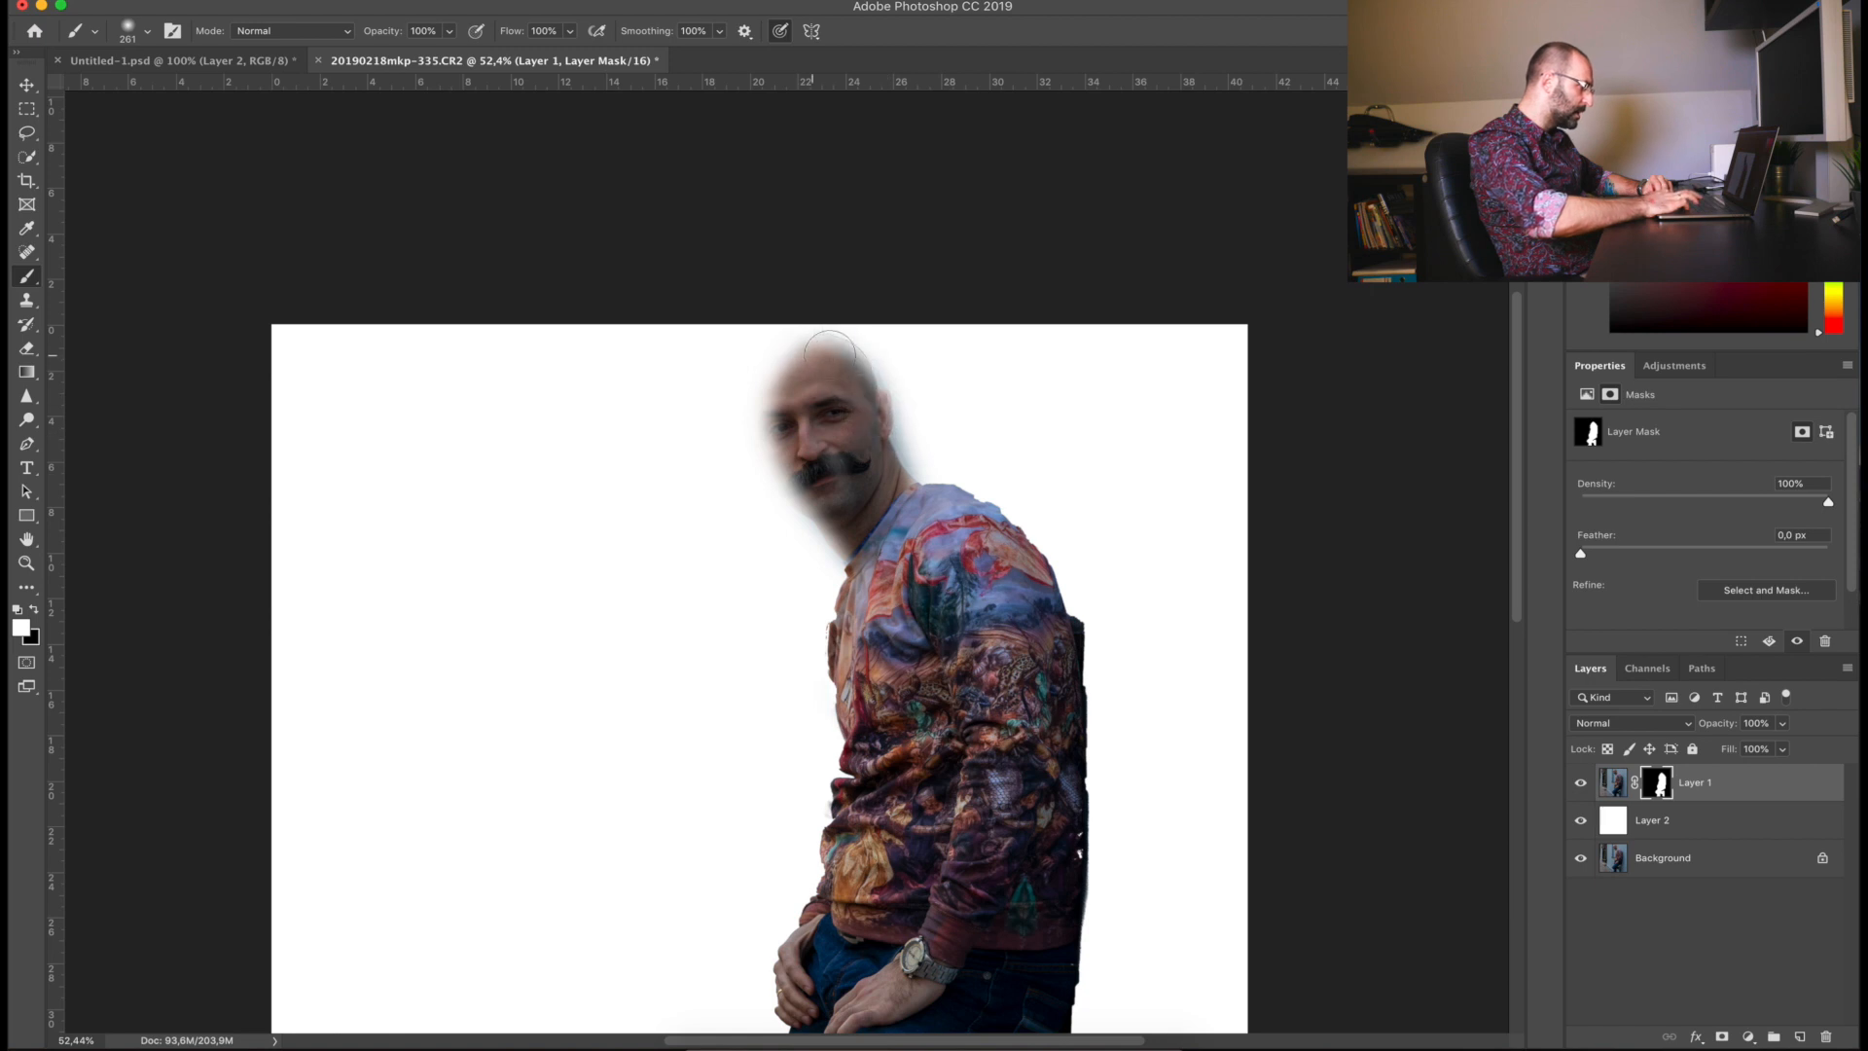
{"action": "left_click_drag", "start_coordinate": [829, 352], "coordinate": [786, 523]}
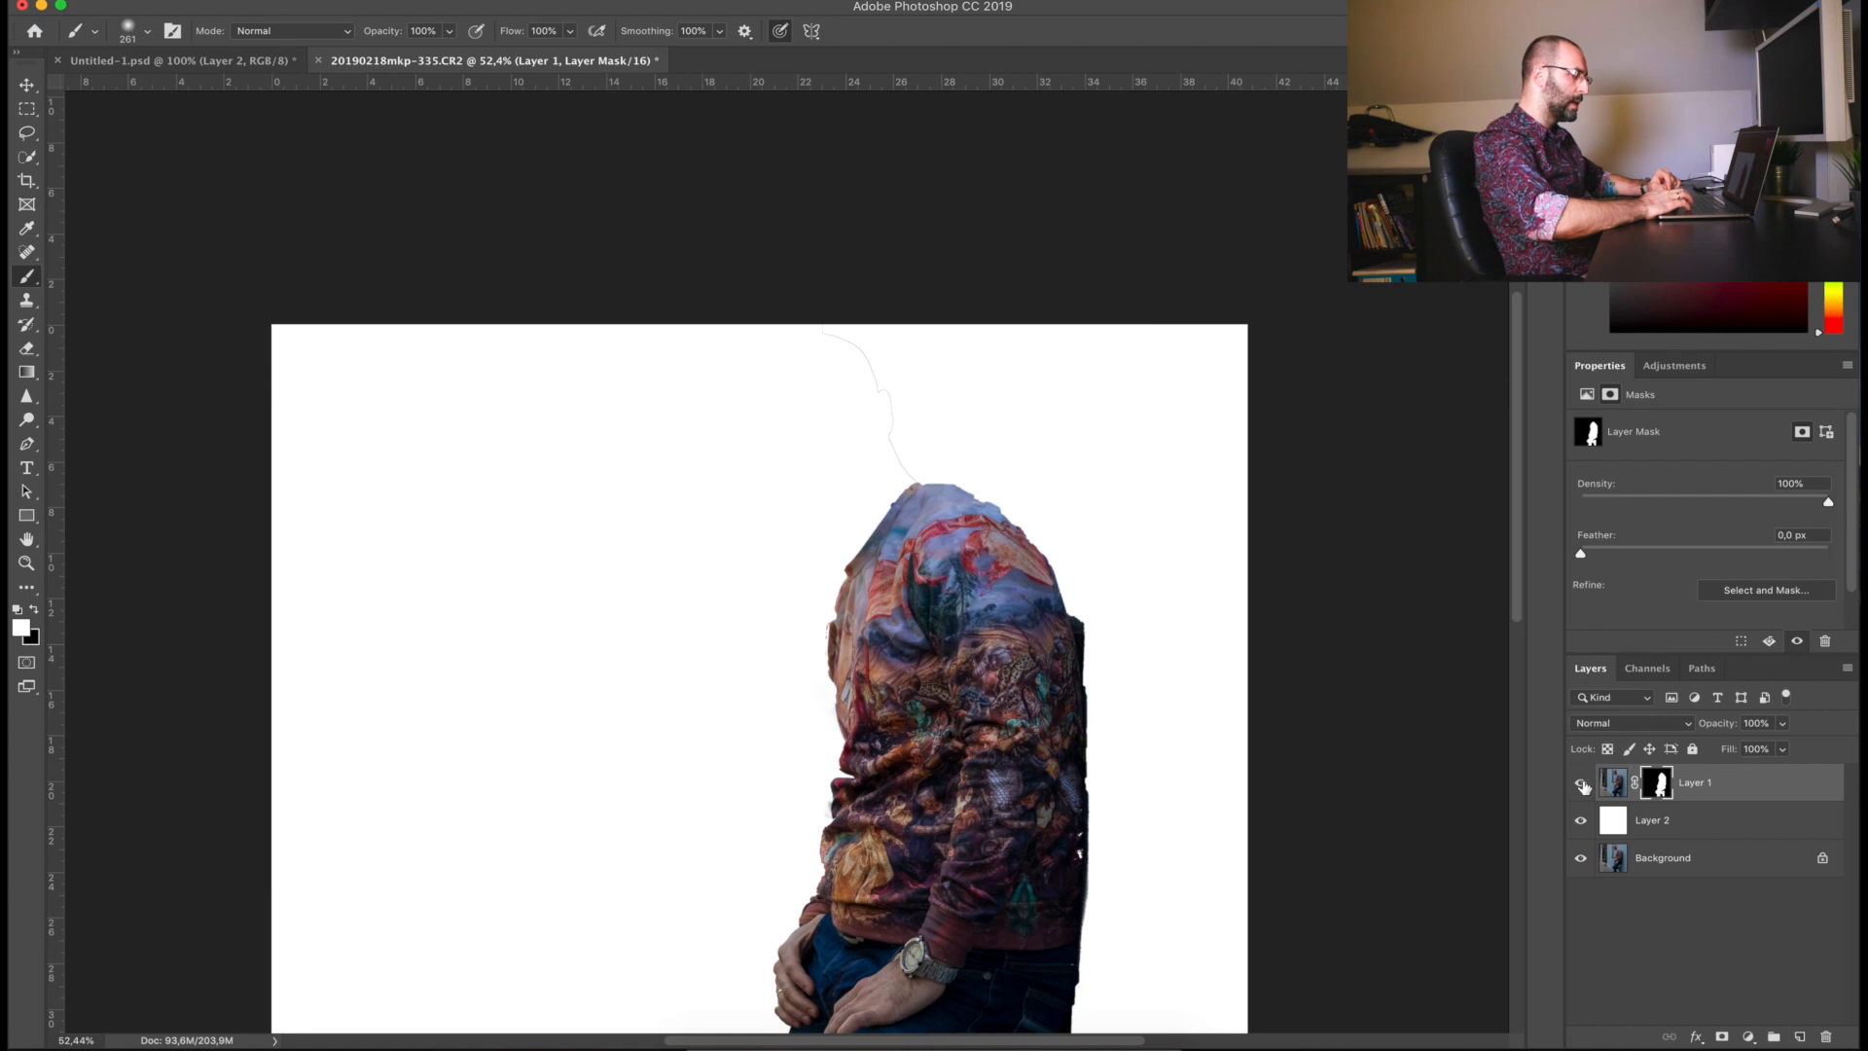
{"action": "mouse_move", "coordinate": [1579, 784]}
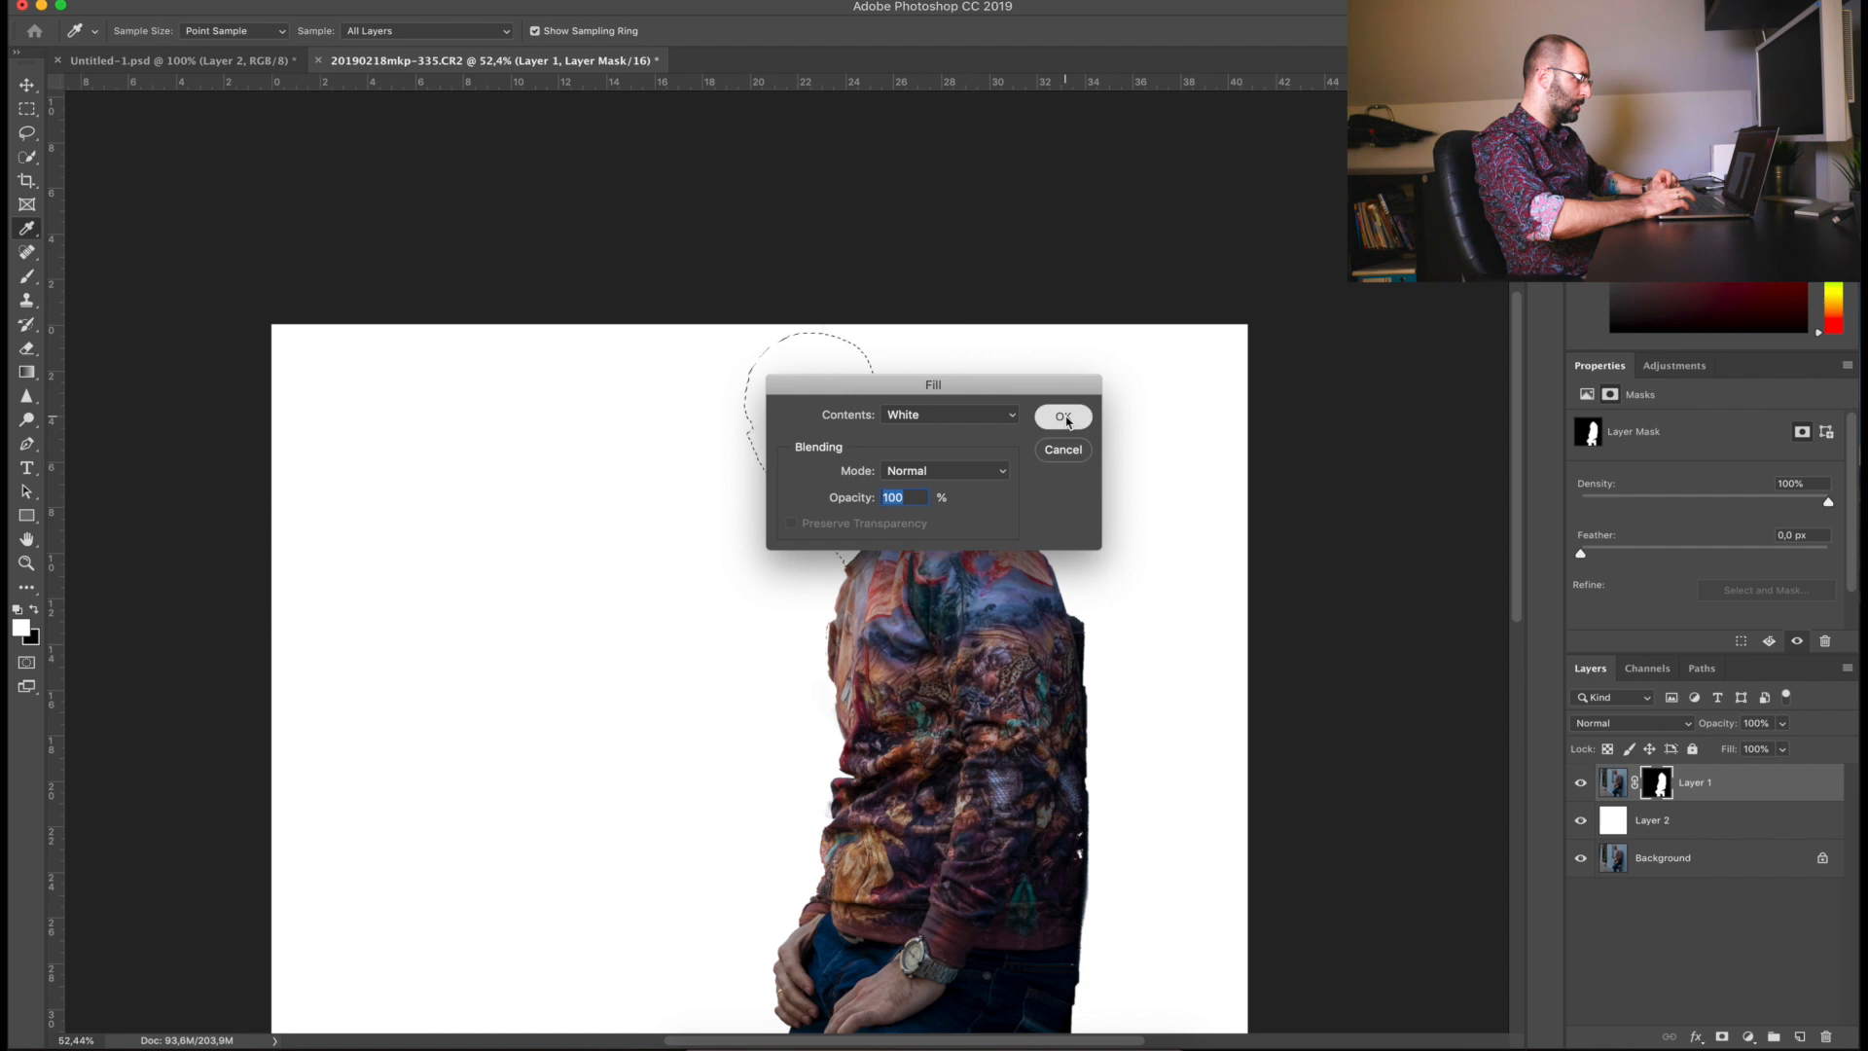
Step: Confirm filling the lassoed head selection with white
{"action": "left_click", "coordinate": [1063, 416]}
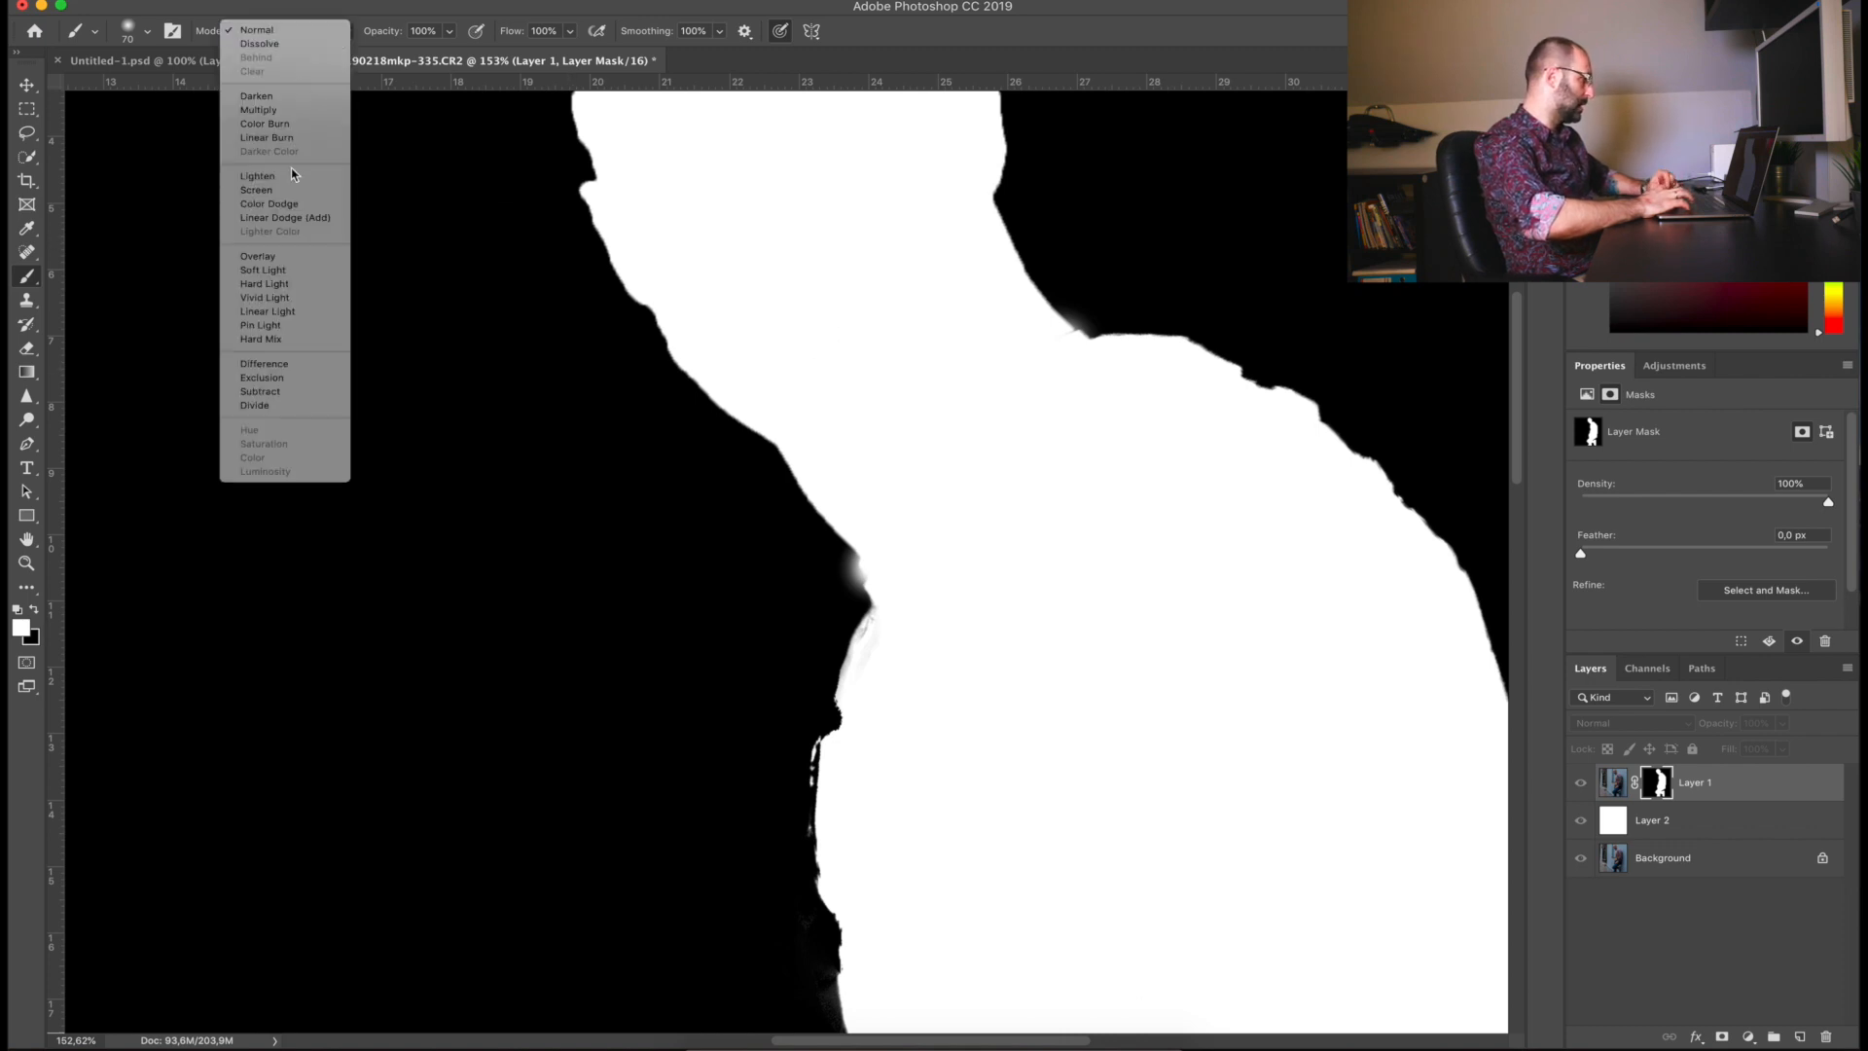
Step: Set the brush blending mode to Overlay for refining the neck edge
{"action": "left_click", "coordinate": [259, 255]}
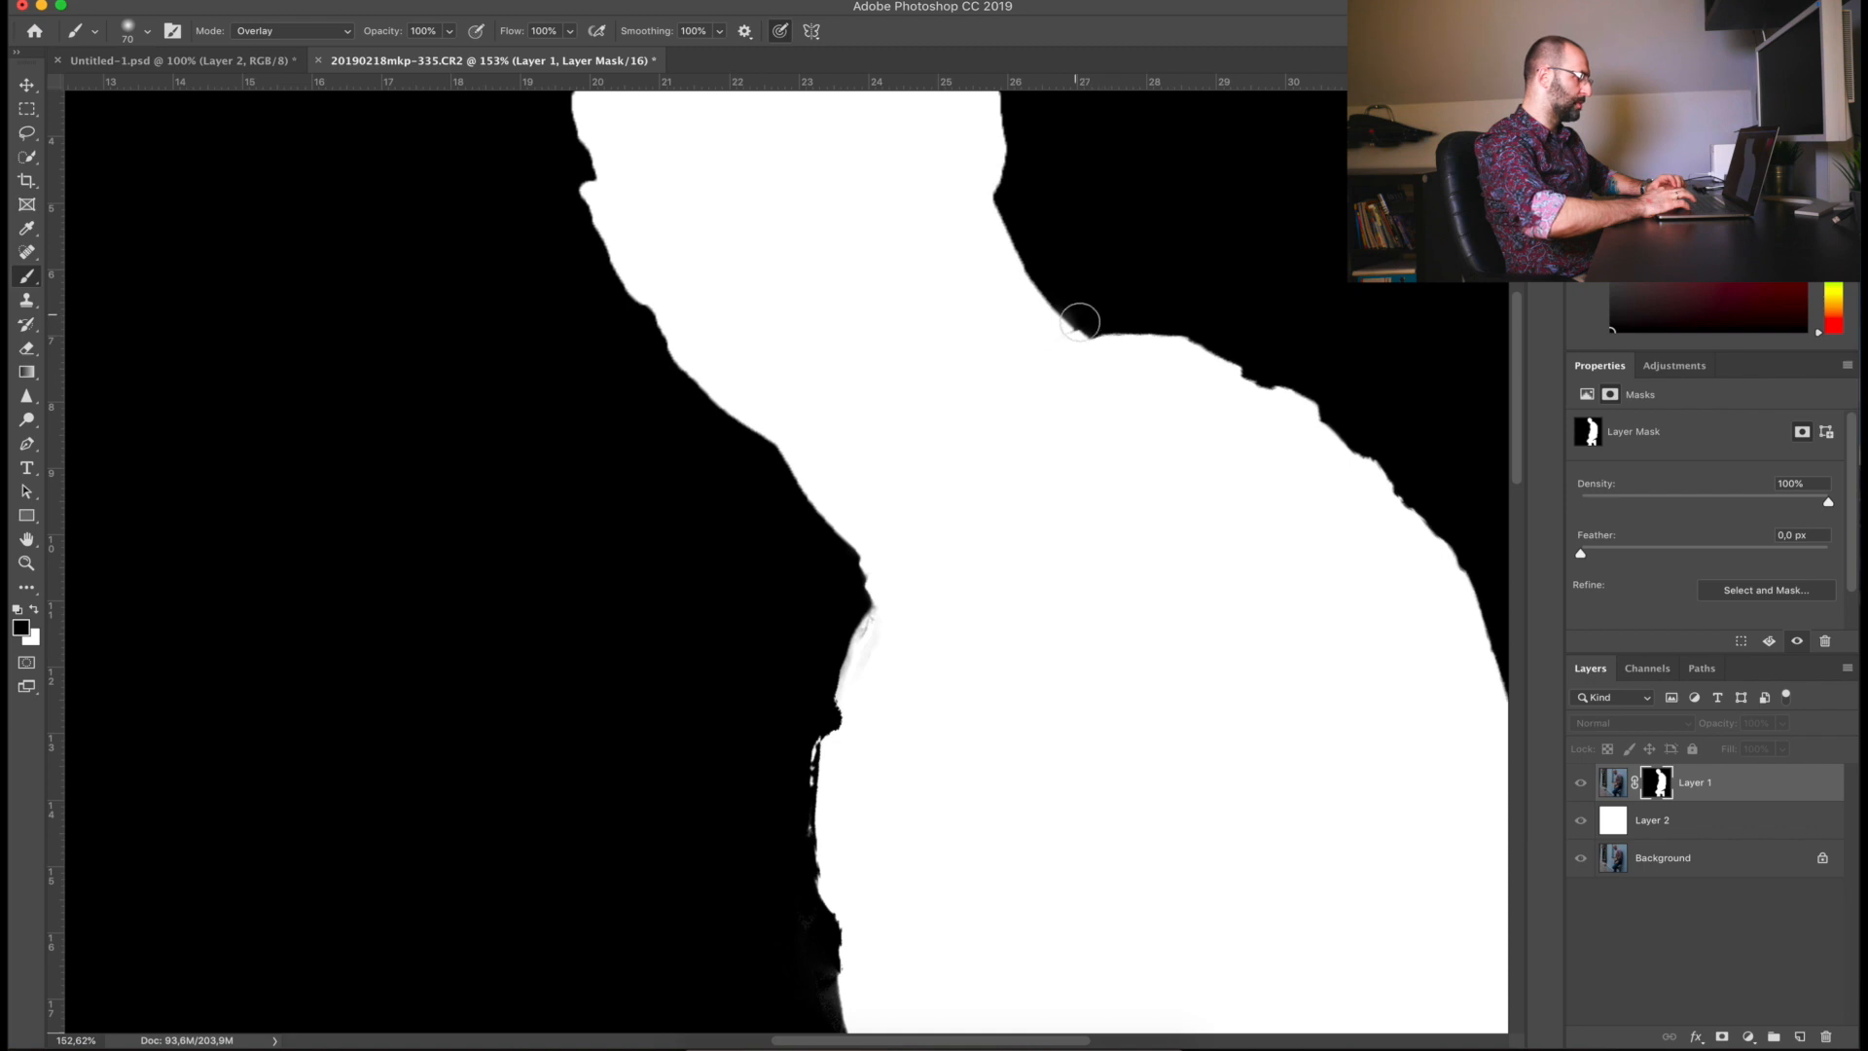
{"action": "mouse_move", "coordinate": [1068, 333]}
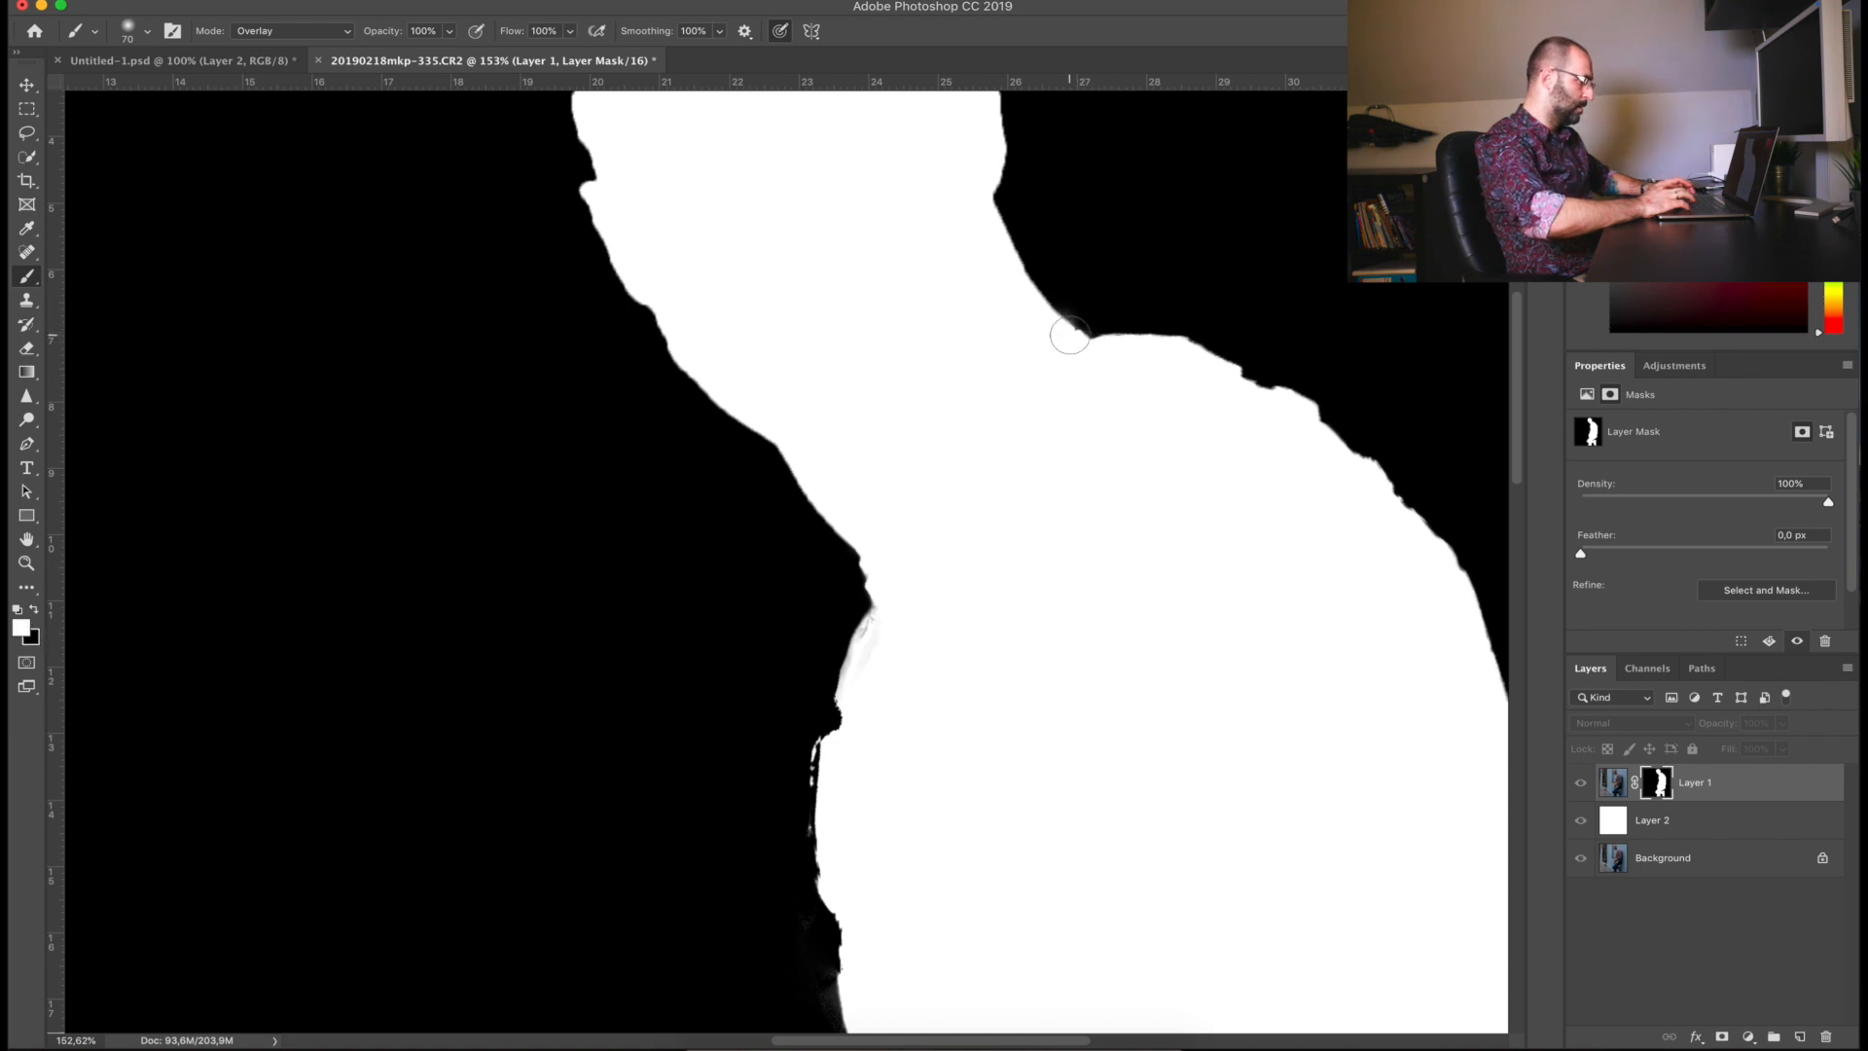